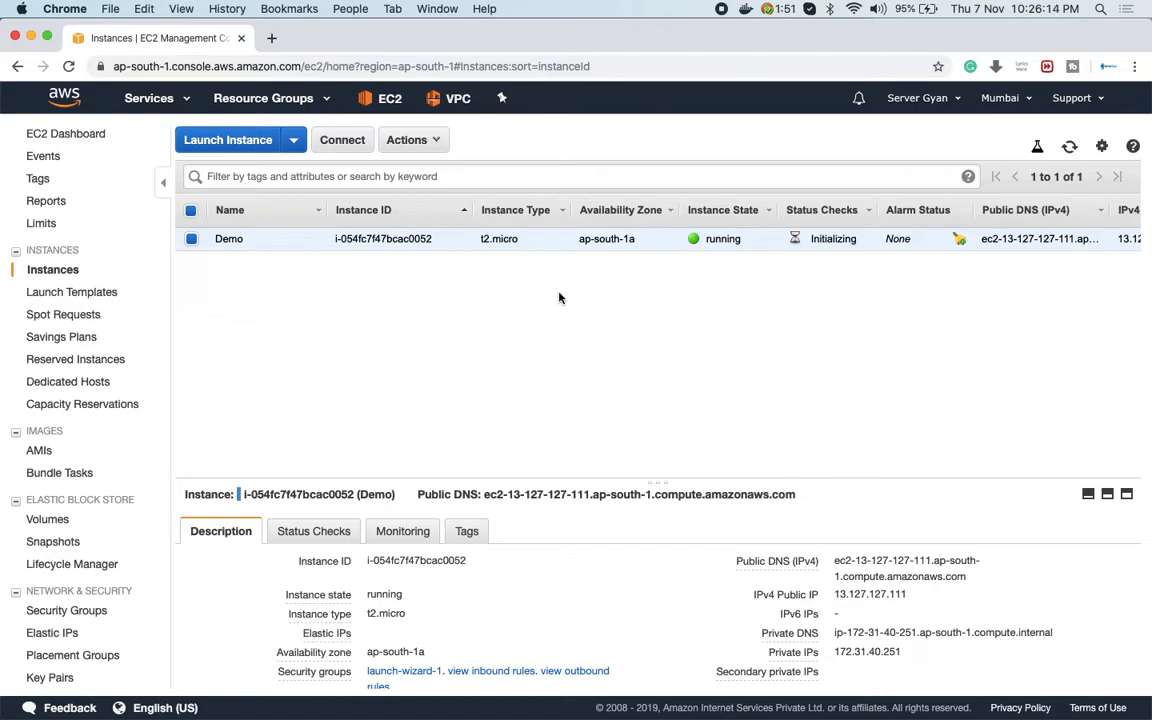
# Stop the Demo instance via Actions > Instance State > Stop and confirm with Yes, Stop
pyautogui.click(408, 140)
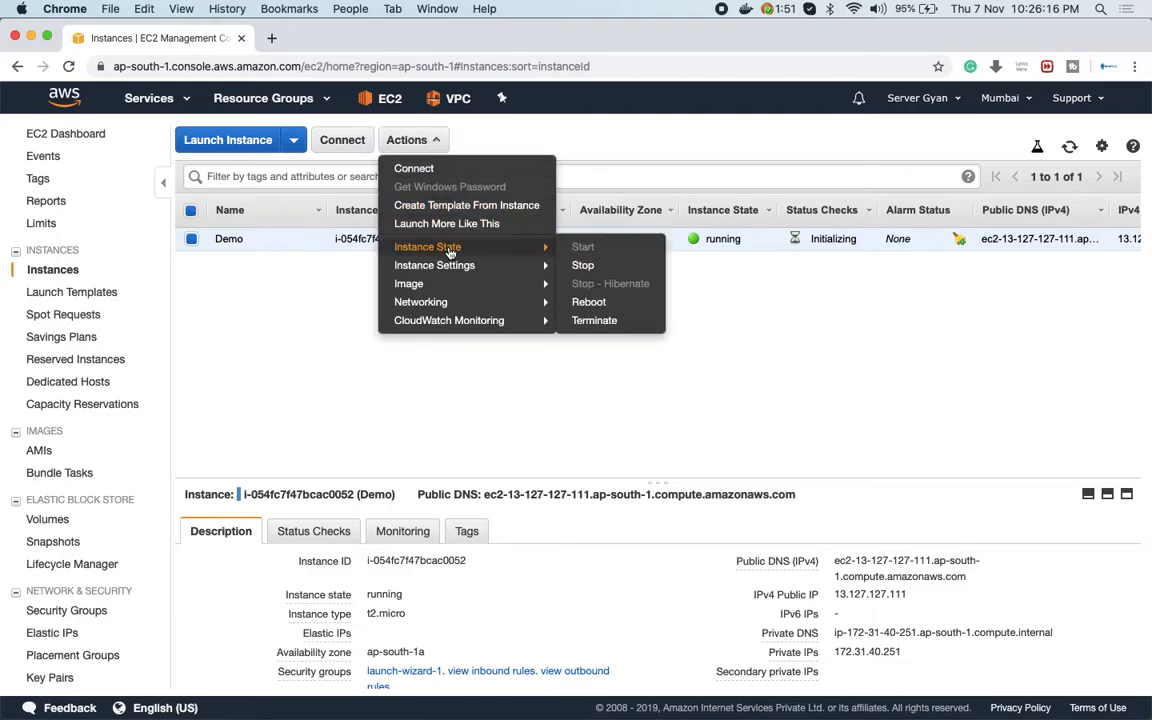
pyautogui.moveTo(528, 252)
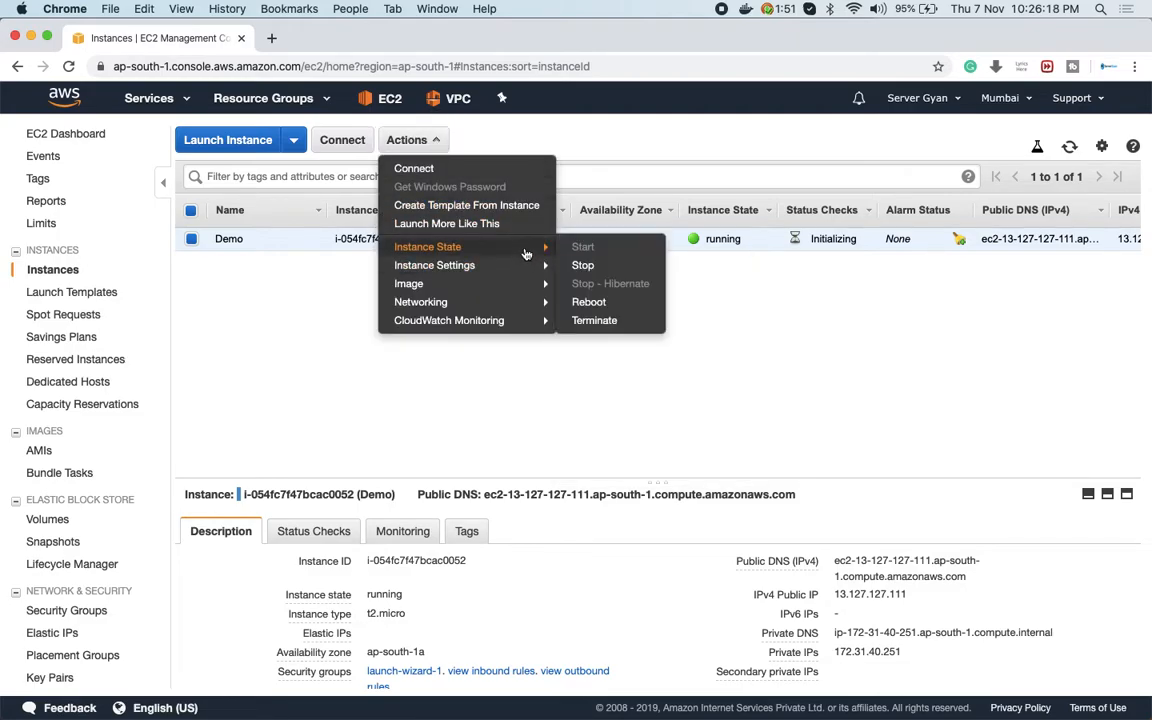
pyautogui.click(582, 264)
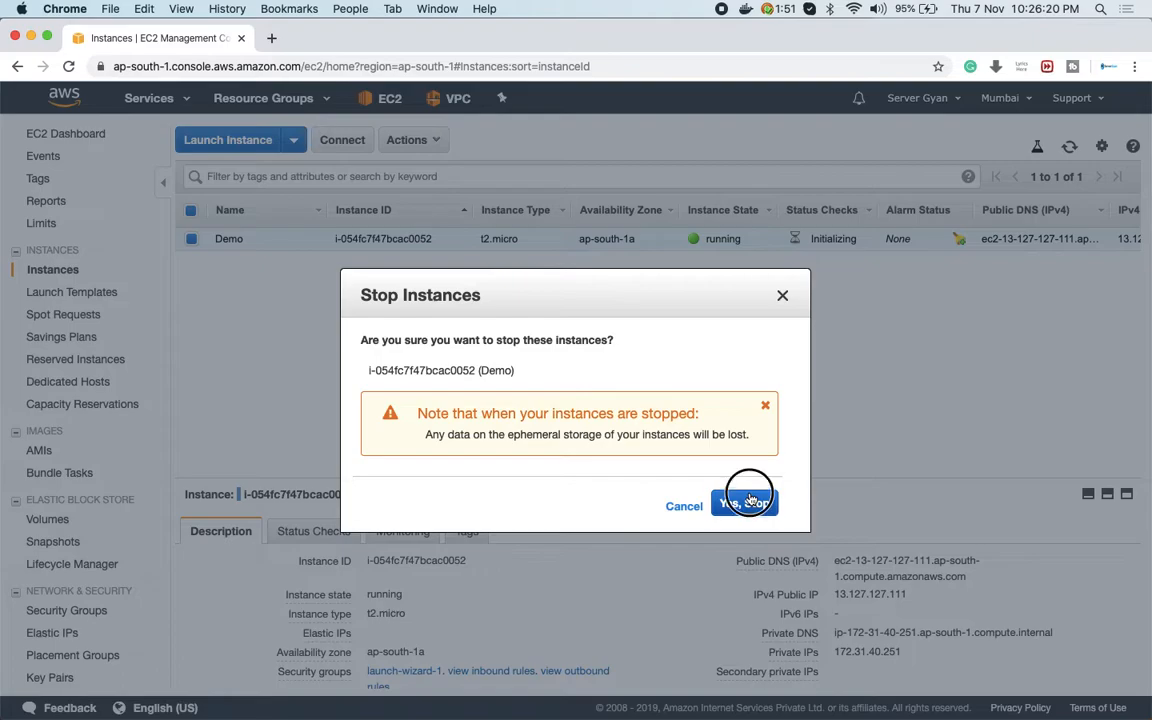
pyautogui.click(744, 504)
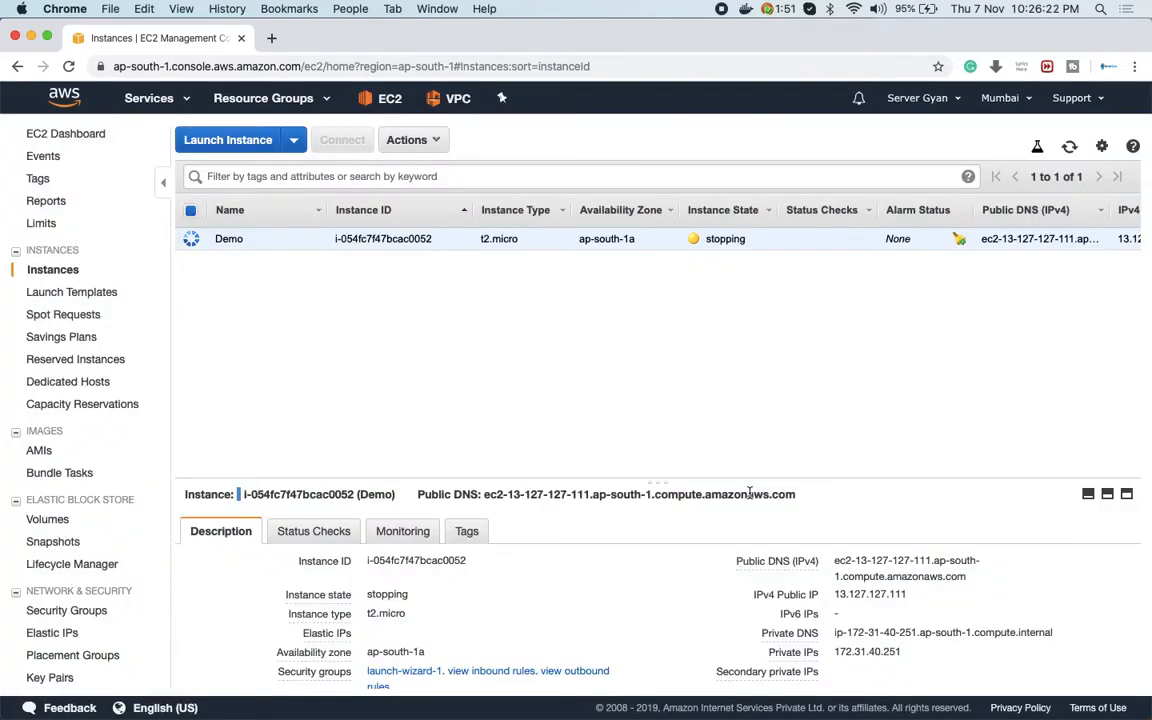
pyautogui.click(272, 38)
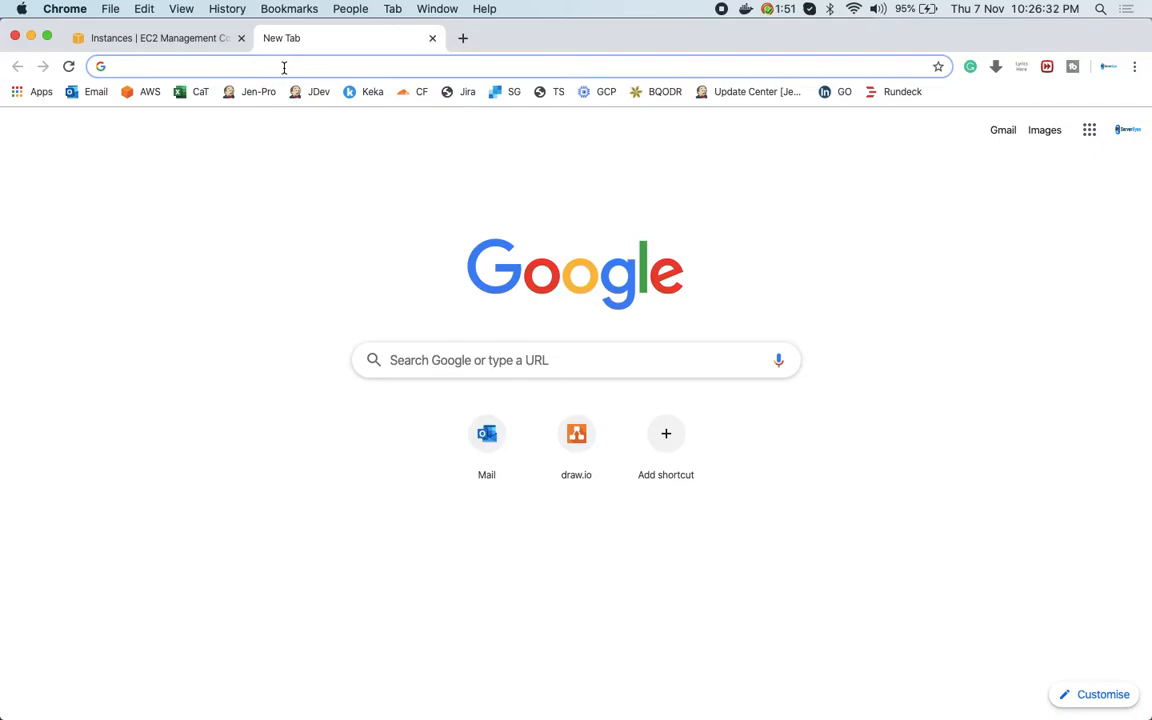
# Search 's3 price calculator' and open the AWS Simple Monthly Calculator result
pyautogui.write('s3')
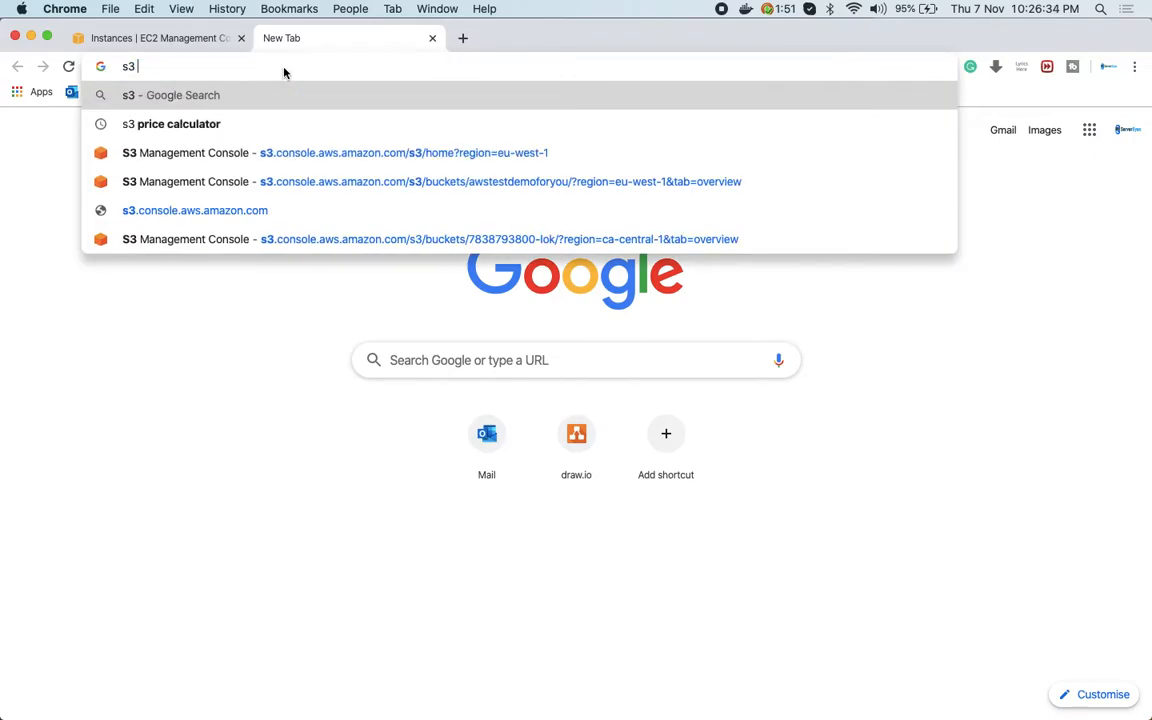
pyautogui.click(178, 124)
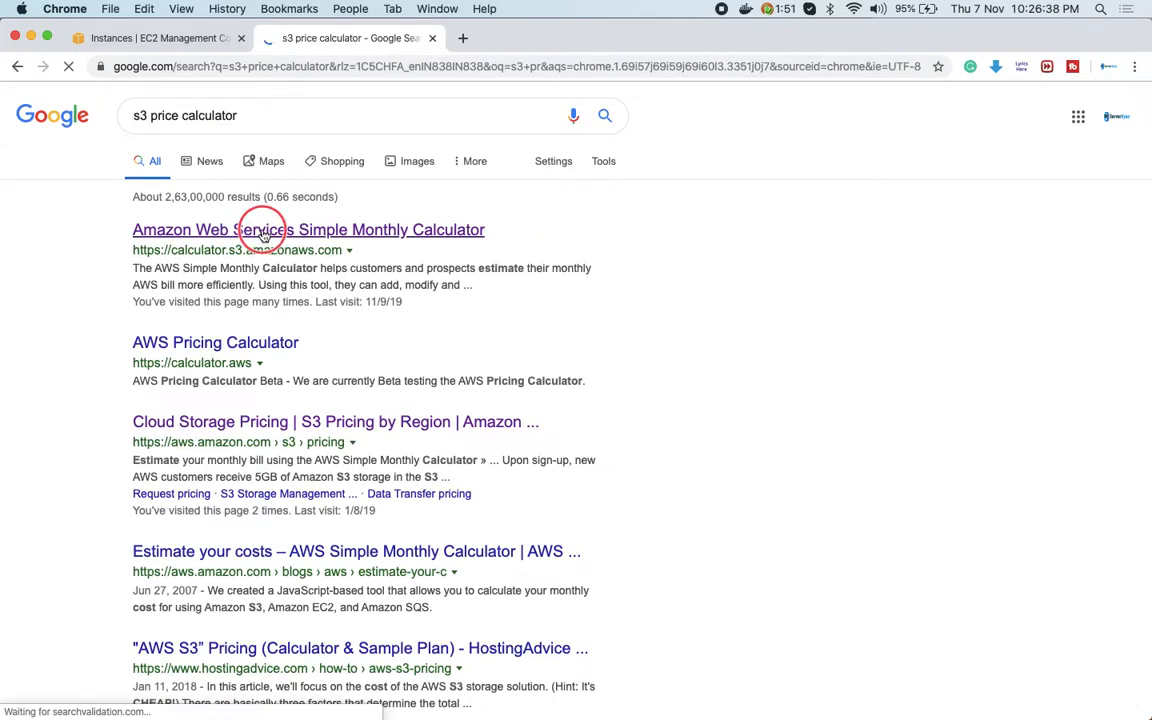
pyautogui.click(308, 228)
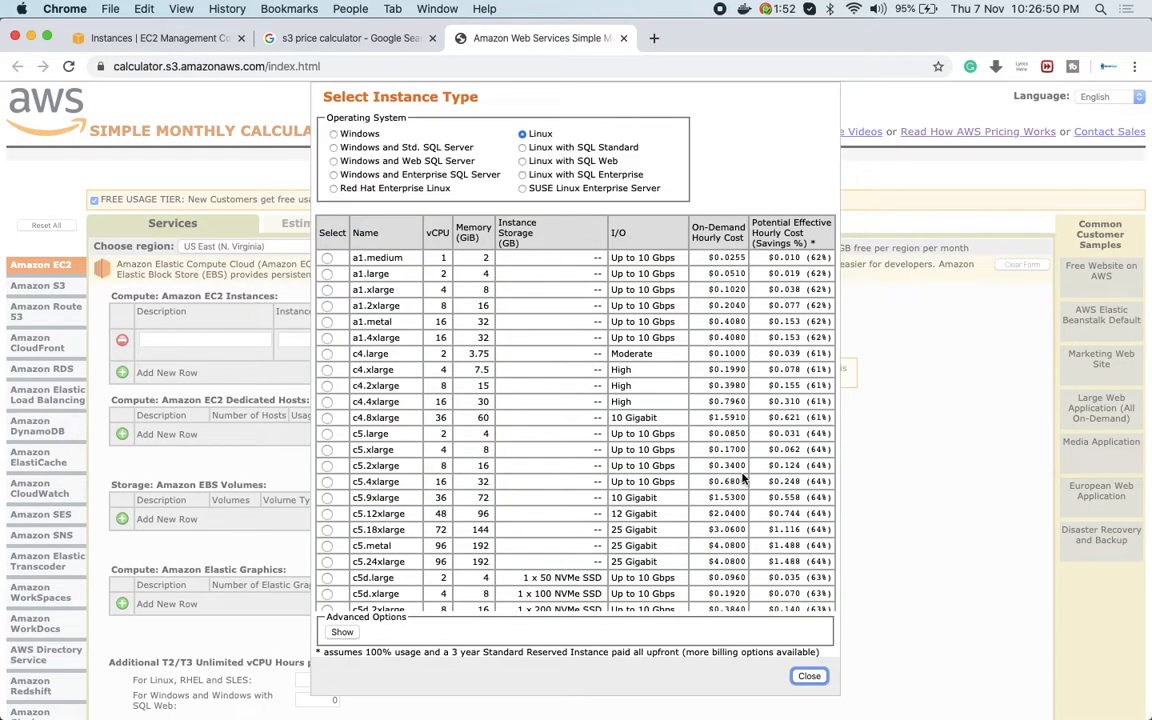
# Review instance prices such as a1.medium at $0.0255/hour, then return to the EC2 console tab
pyautogui.scroll(-3)
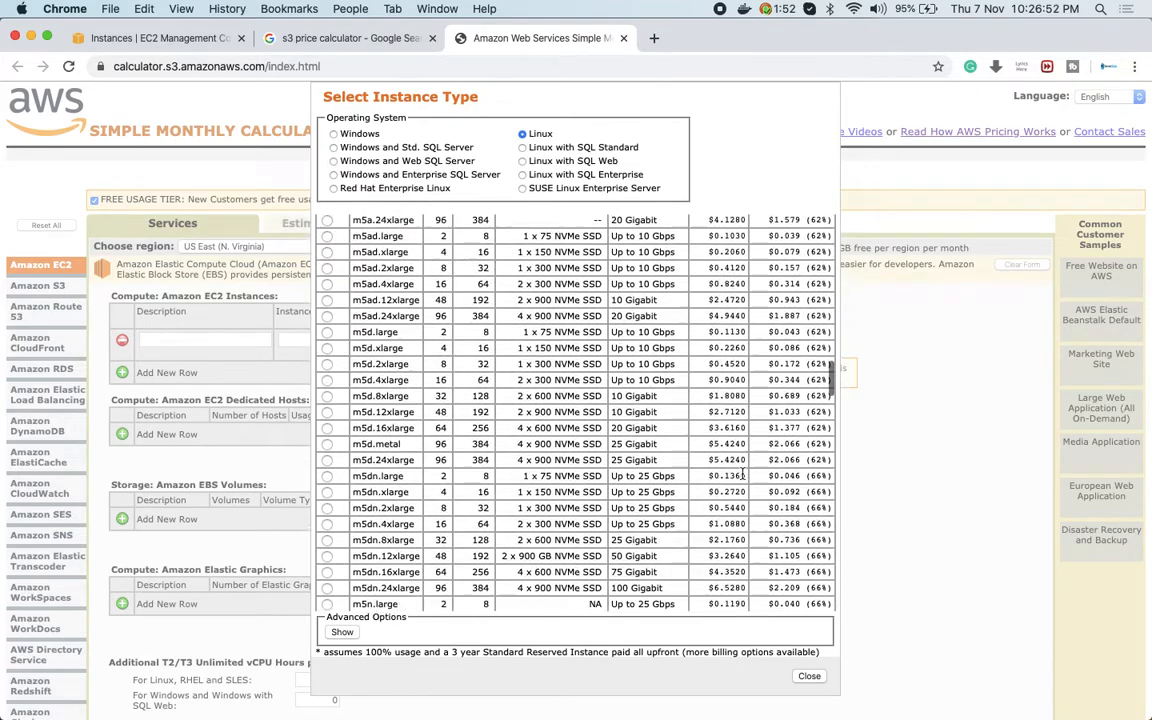
pyautogui.scroll(-3)
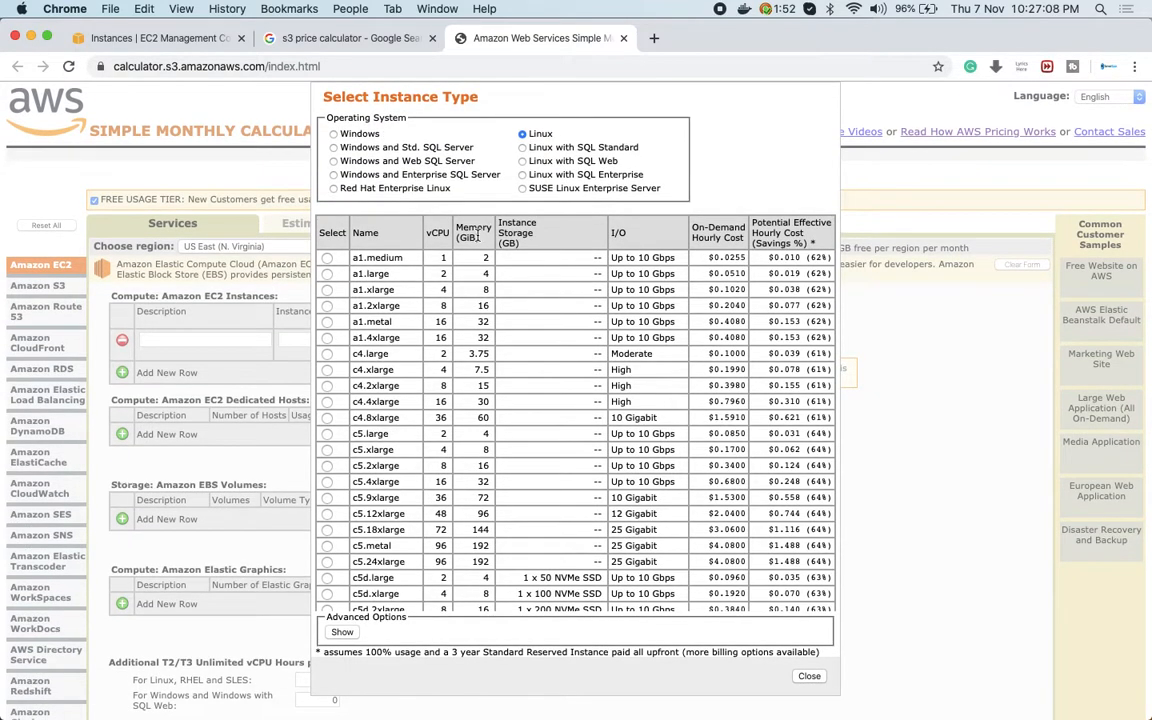
pyautogui.moveTo(504, 330)
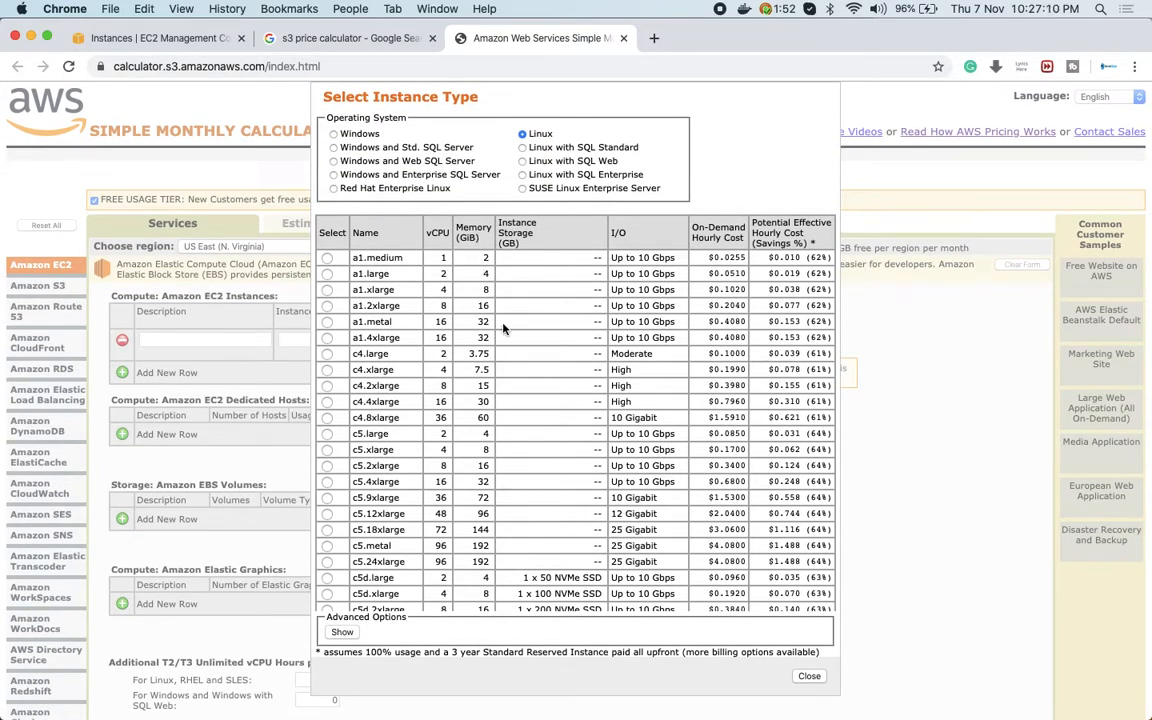
pyautogui.moveTo(574, 376)
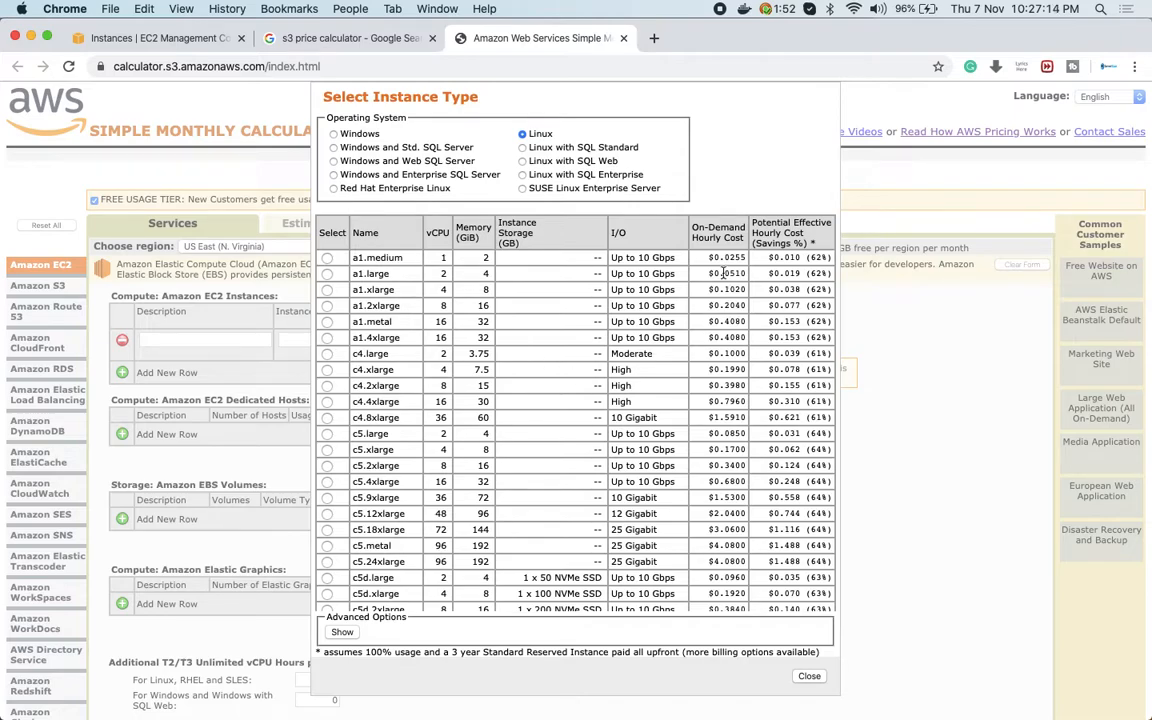
pyautogui.doubleClick(718, 256)
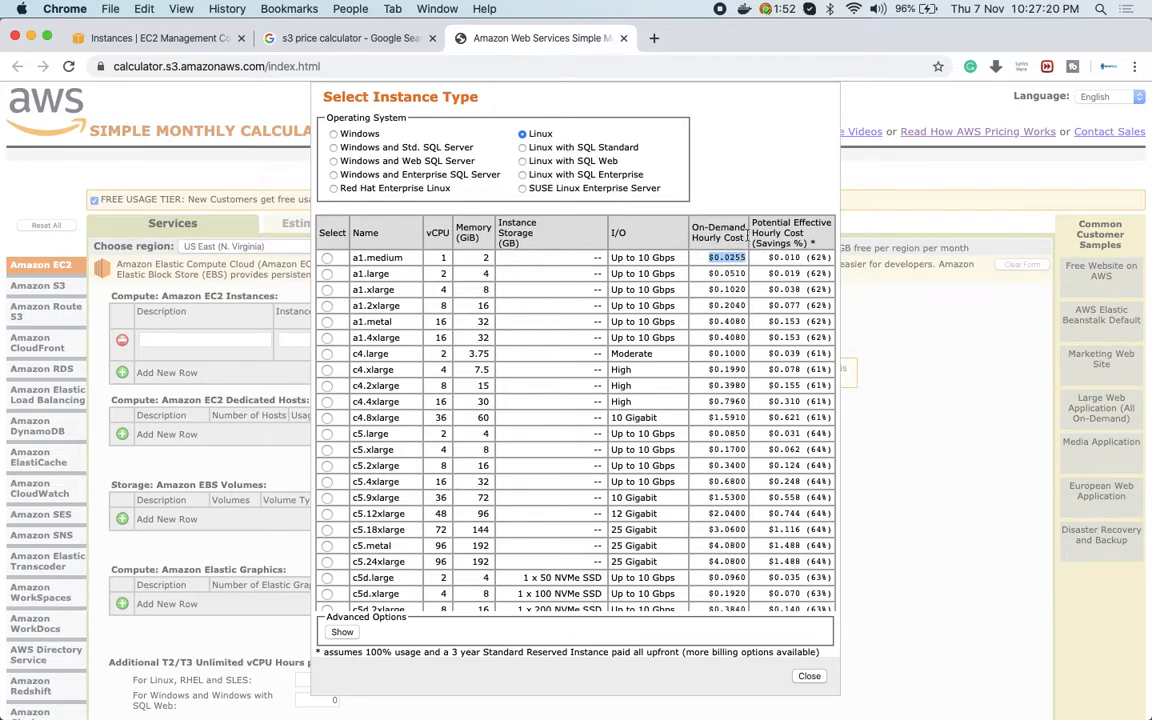
pyautogui.click(156, 38)
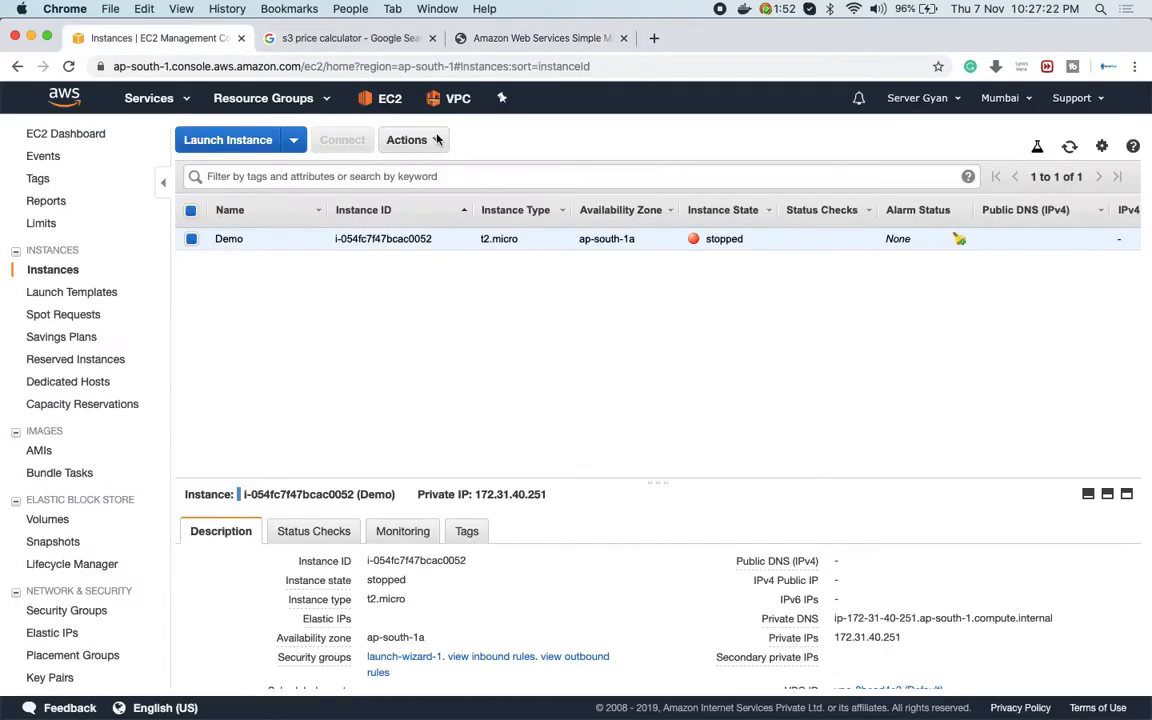
# Change the stopped Demo instance's type to t2.small via Change Instance Type and apply it
pyautogui.click(408, 140)
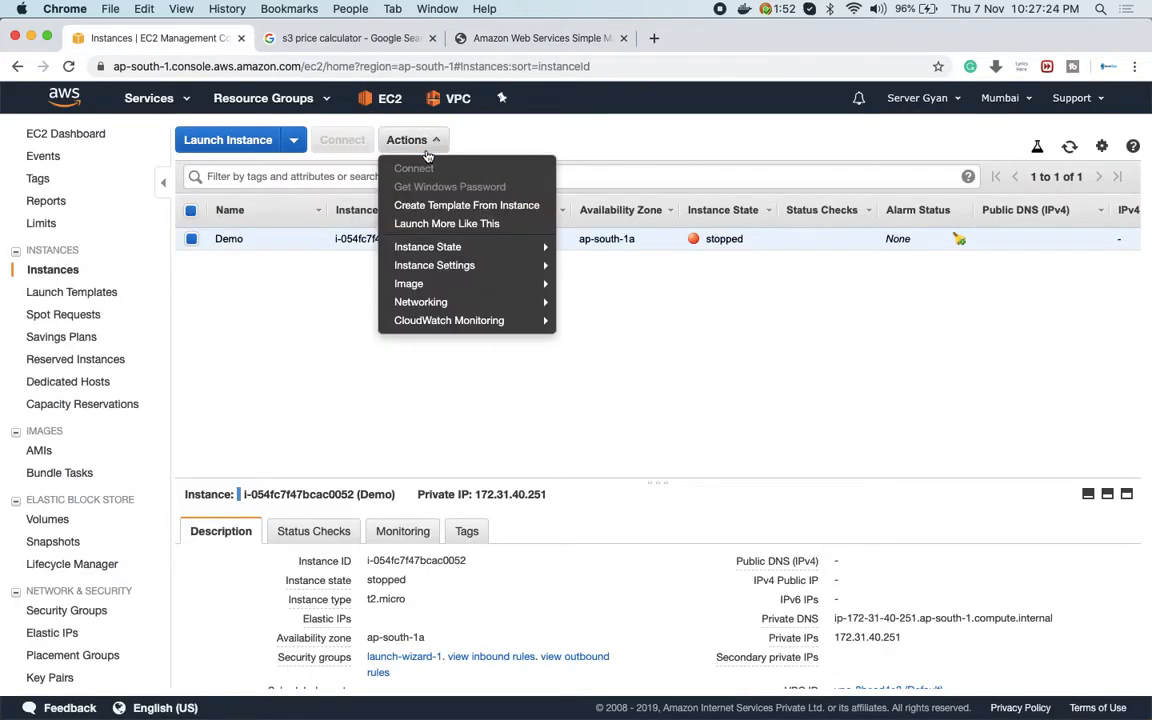
pyautogui.moveTo(434, 264)
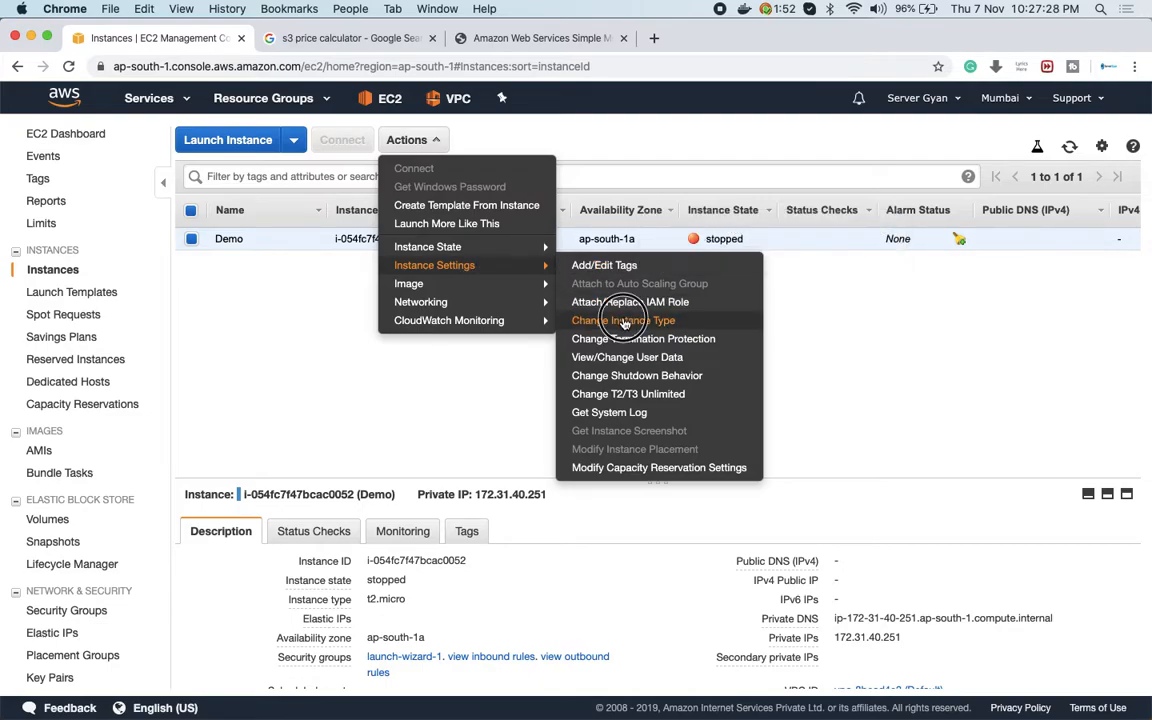
pyautogui.click(624, 320)
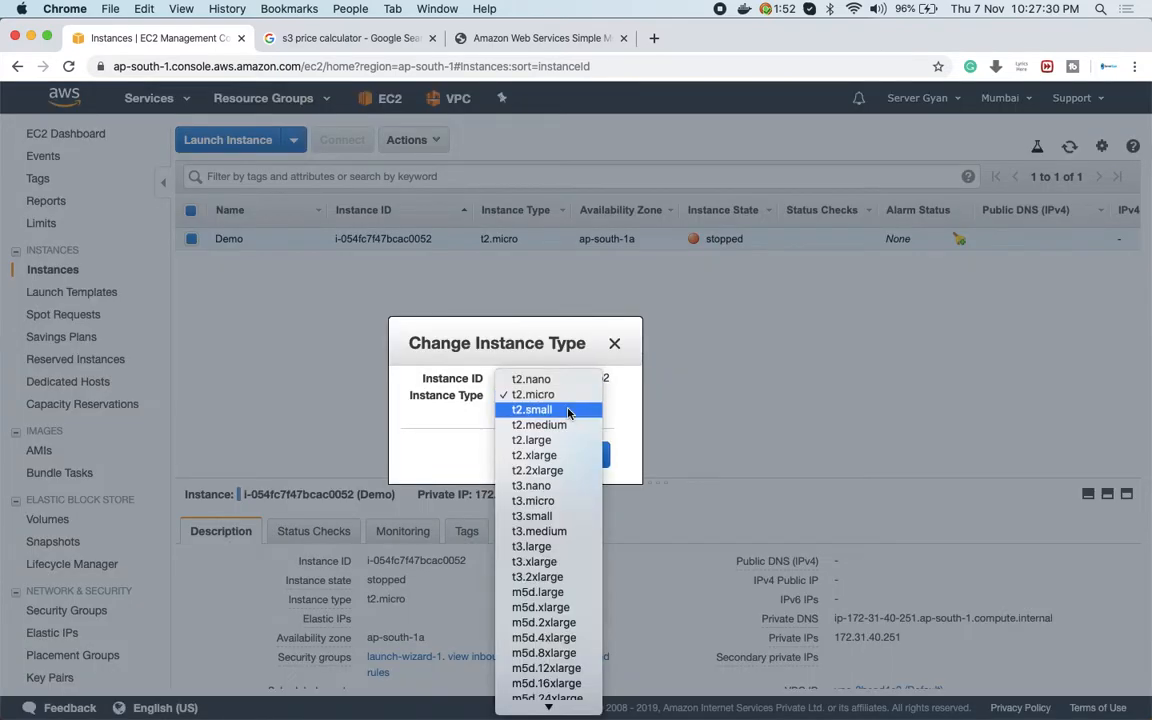
pyautogui.click(532, 408)
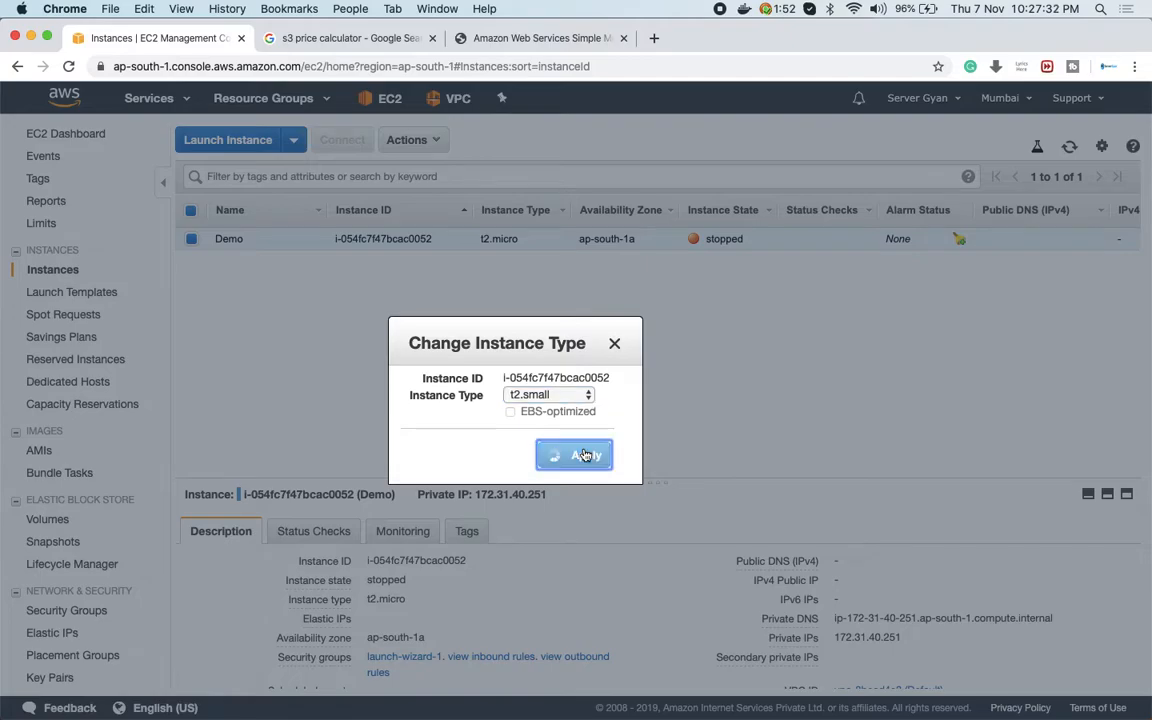
pyautogui.click(574, 456)
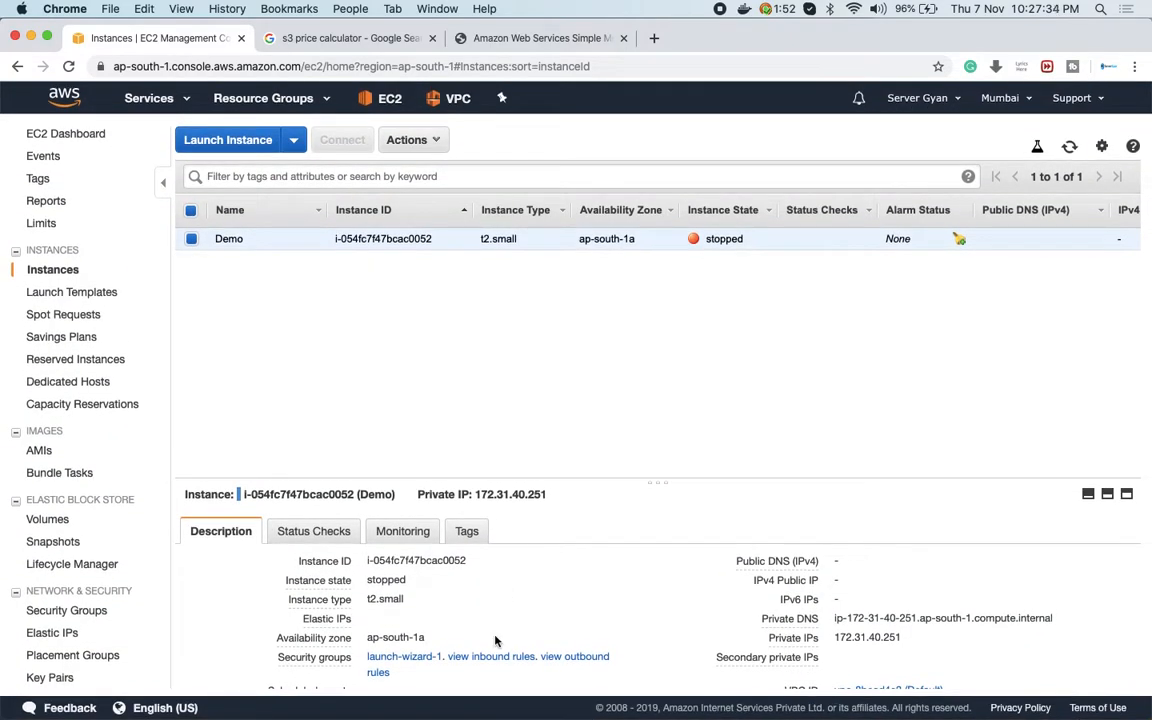
pyautogui.scroll(-3)
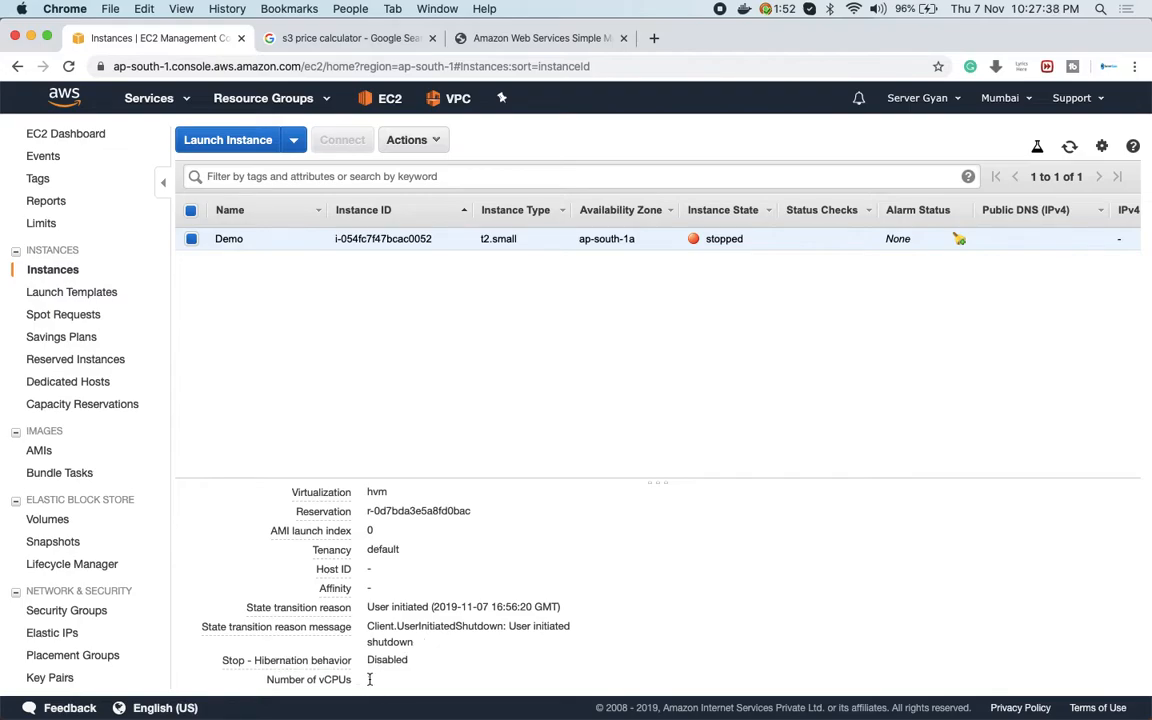
# Change the Demo instance's type to t2.2xlarge from the Change Instance Type dialog
pyautogui.click(408, 140)
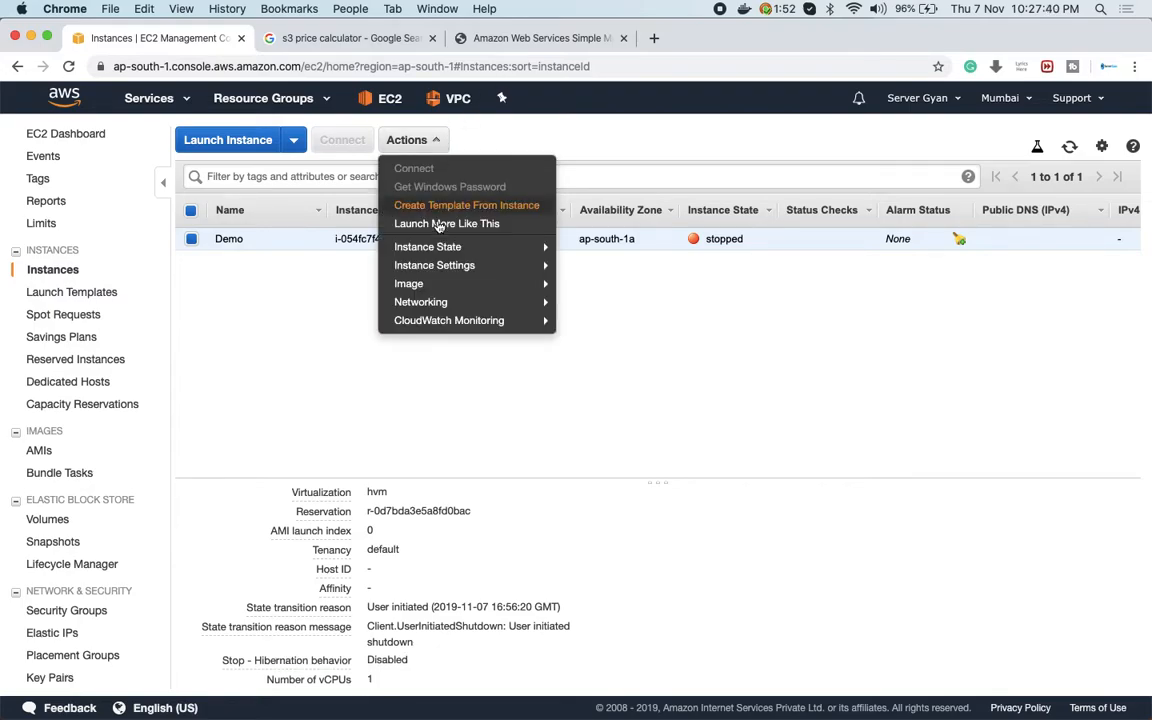
pyautogui.click(434, 264)
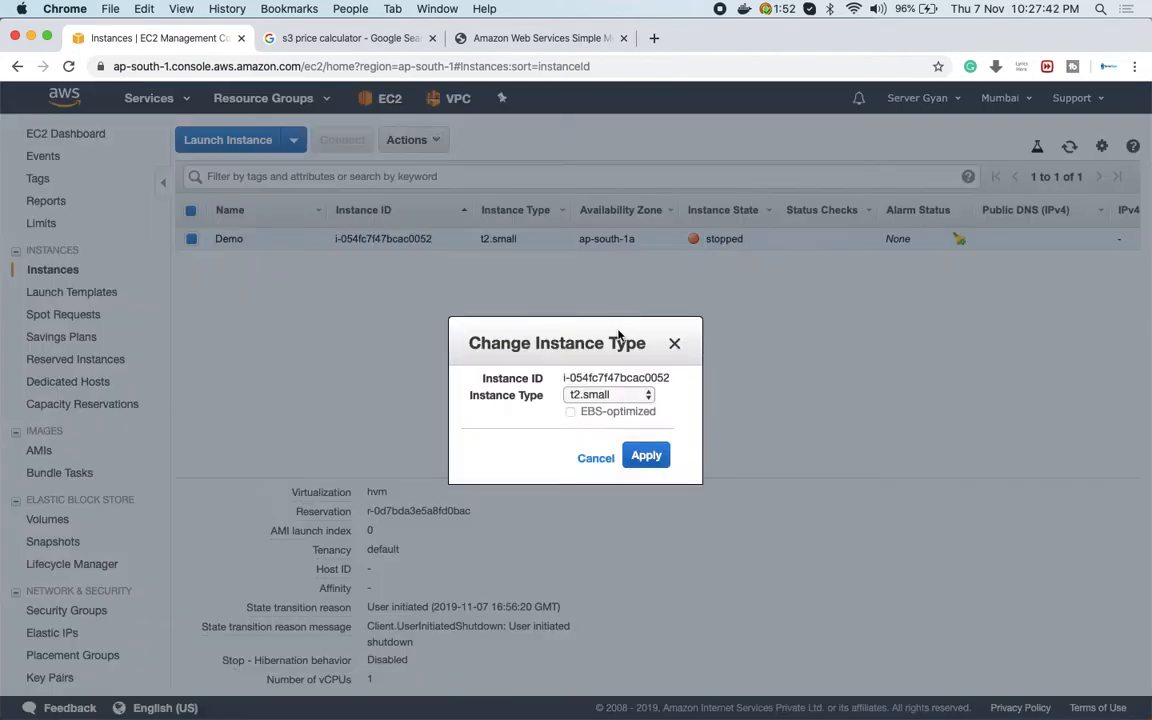
pyautogui.click(608, 394)
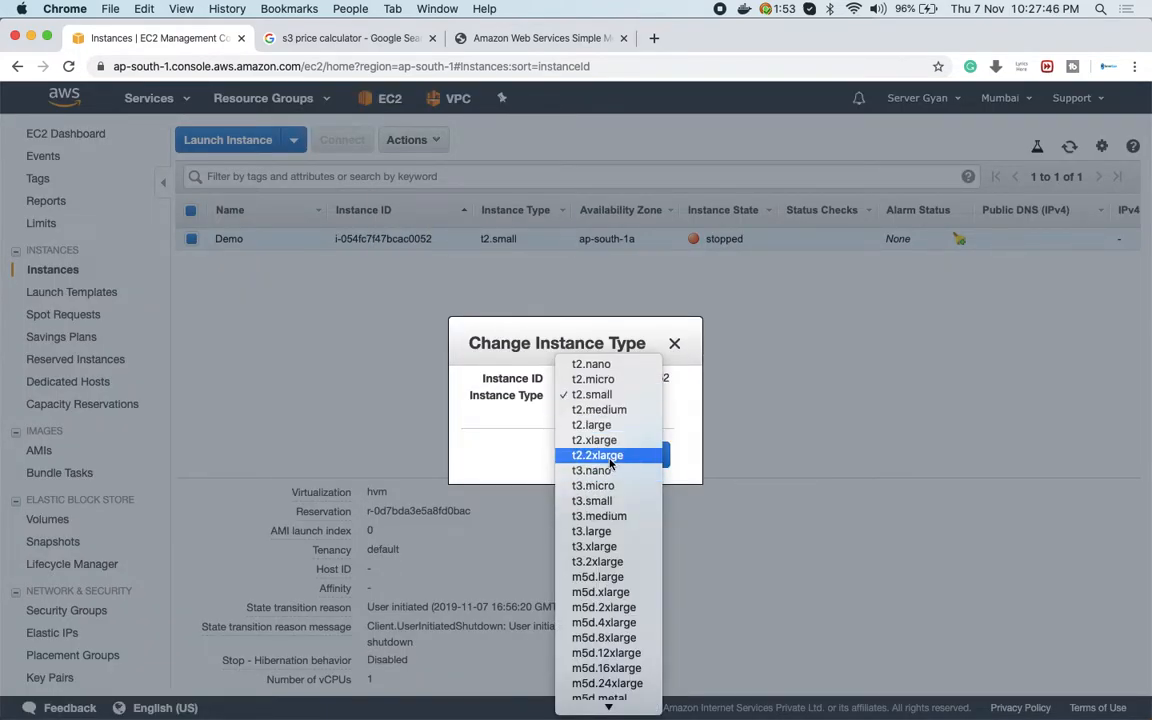
pyautogui.click(596, 456)
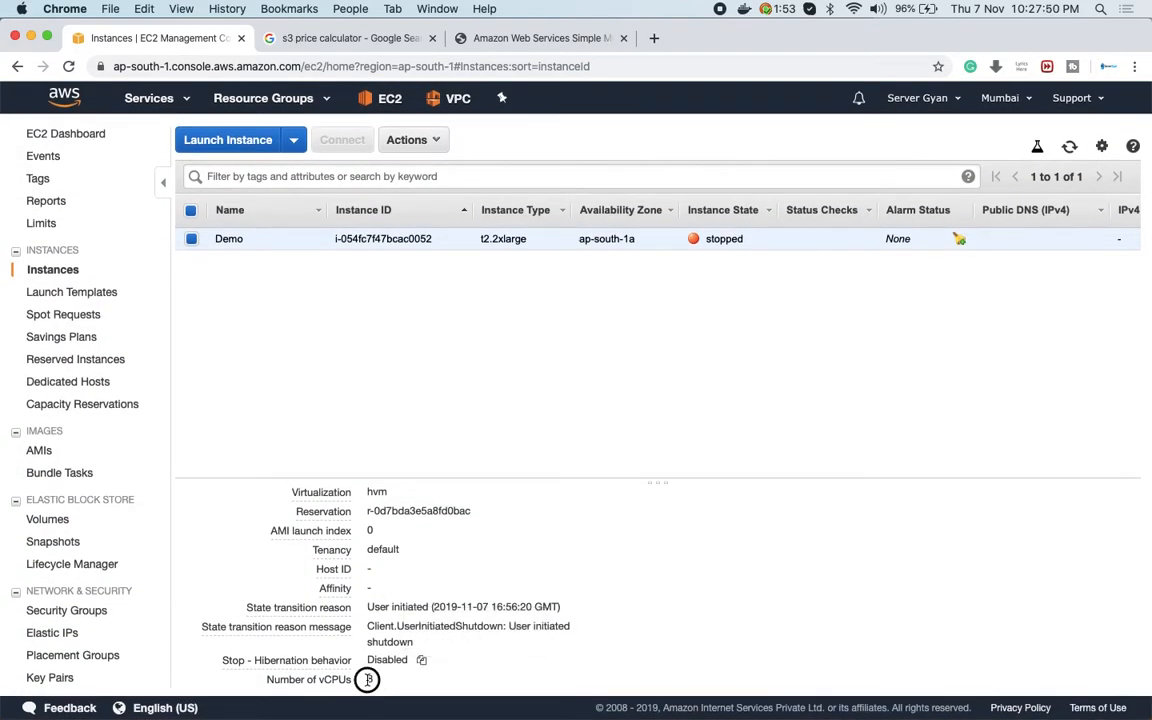
# Change the Demo instance's type again, this time to t2.medium
pyautogui.click(408, 140)
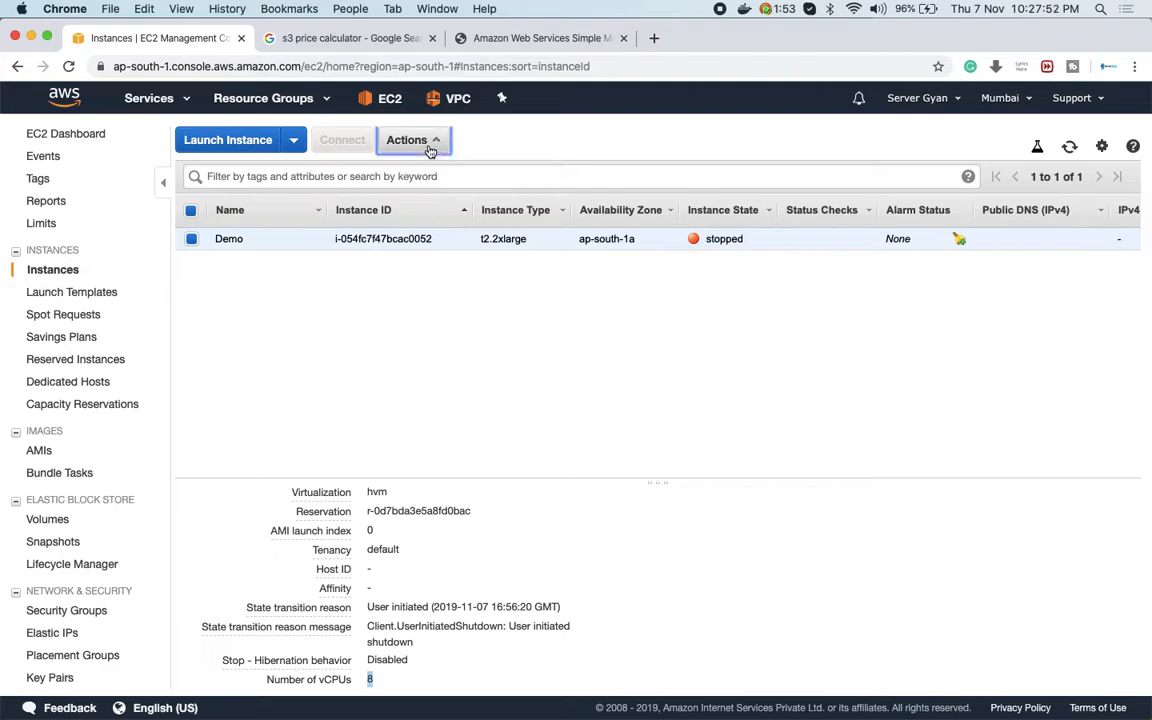
pyautogui.click(408, 140)
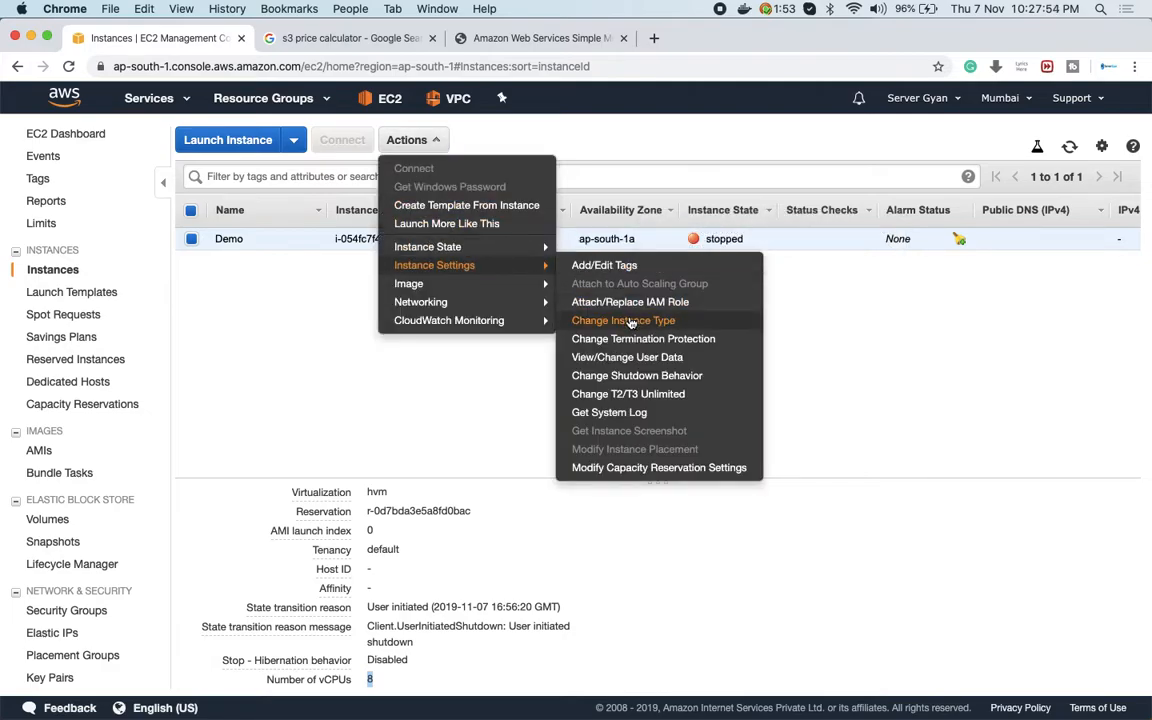
pyautogui.click(624, 320)
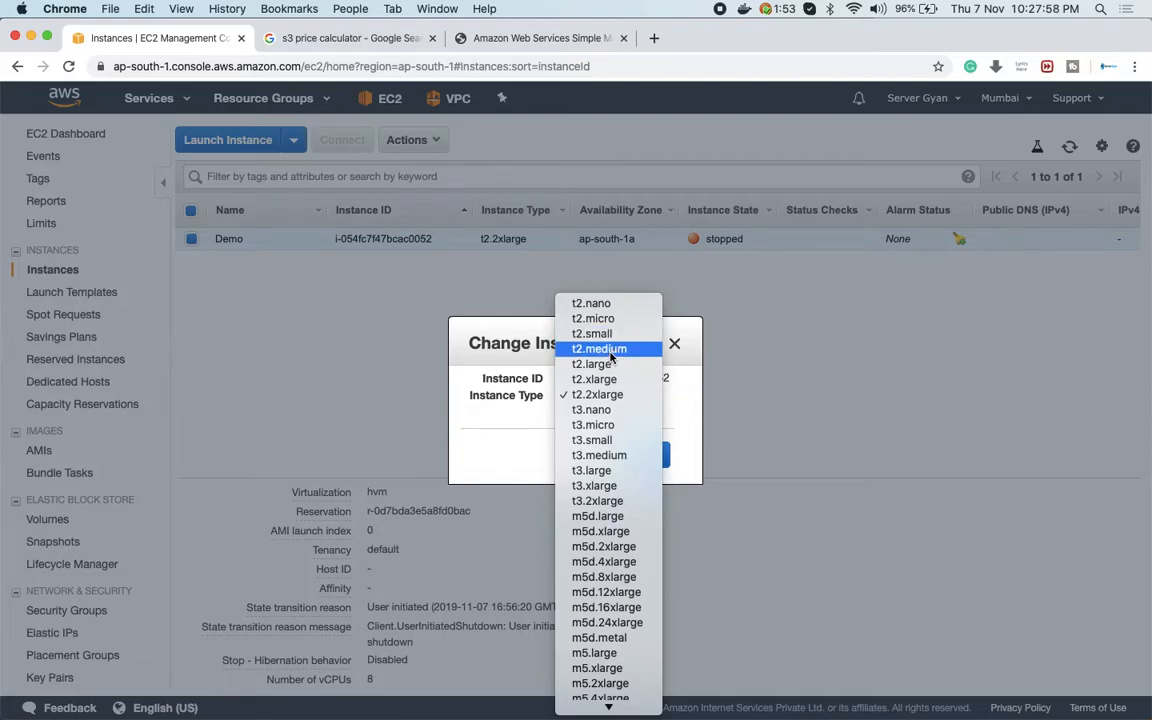
pyautogui.click(598, 348)
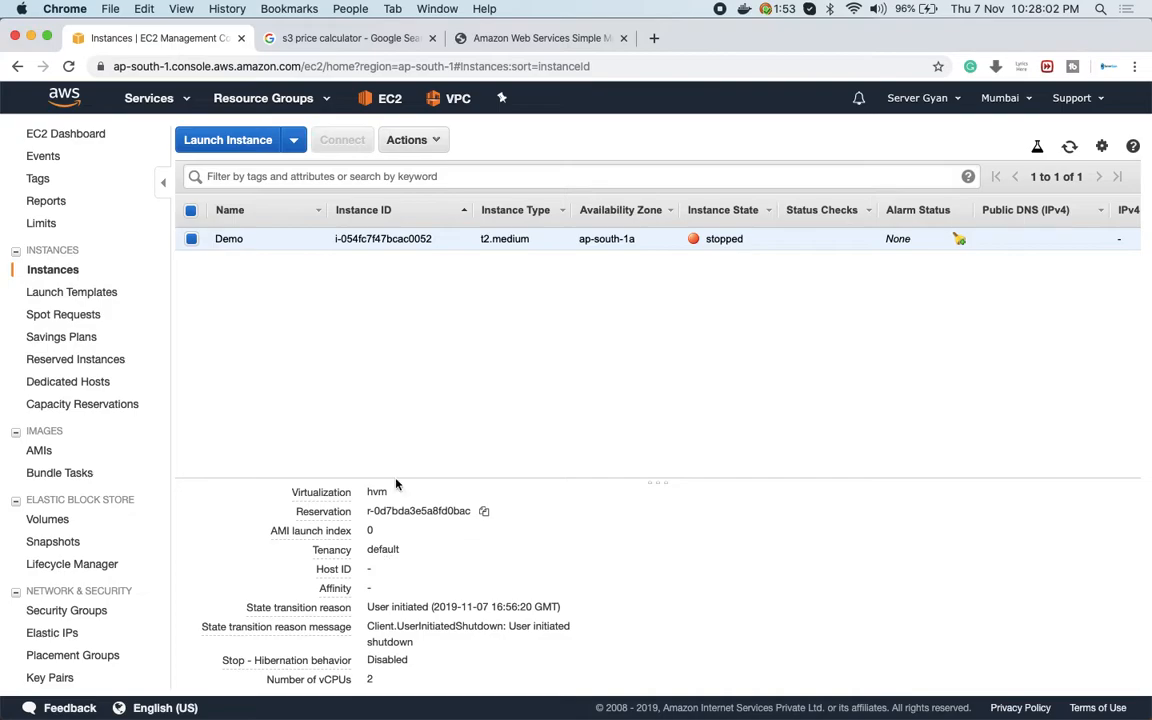
# Settle the Demo instance's type back on t2.small
pyautogui.click(408, 140)
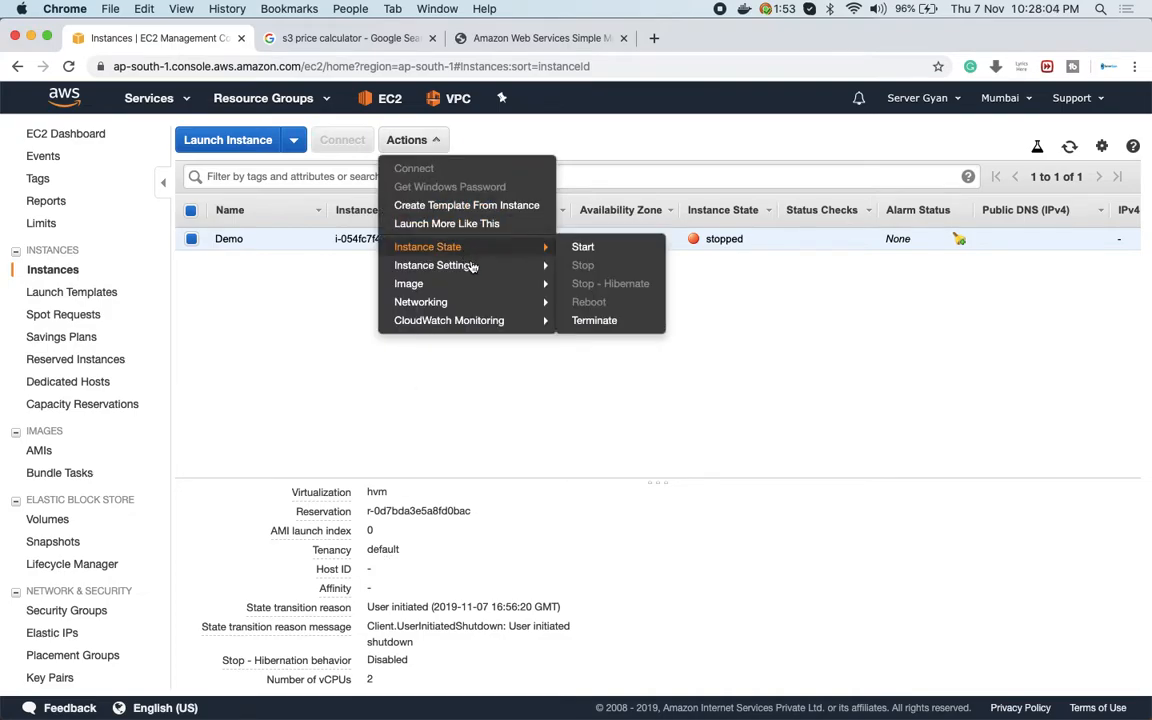
pyautogui.click(436, 264)
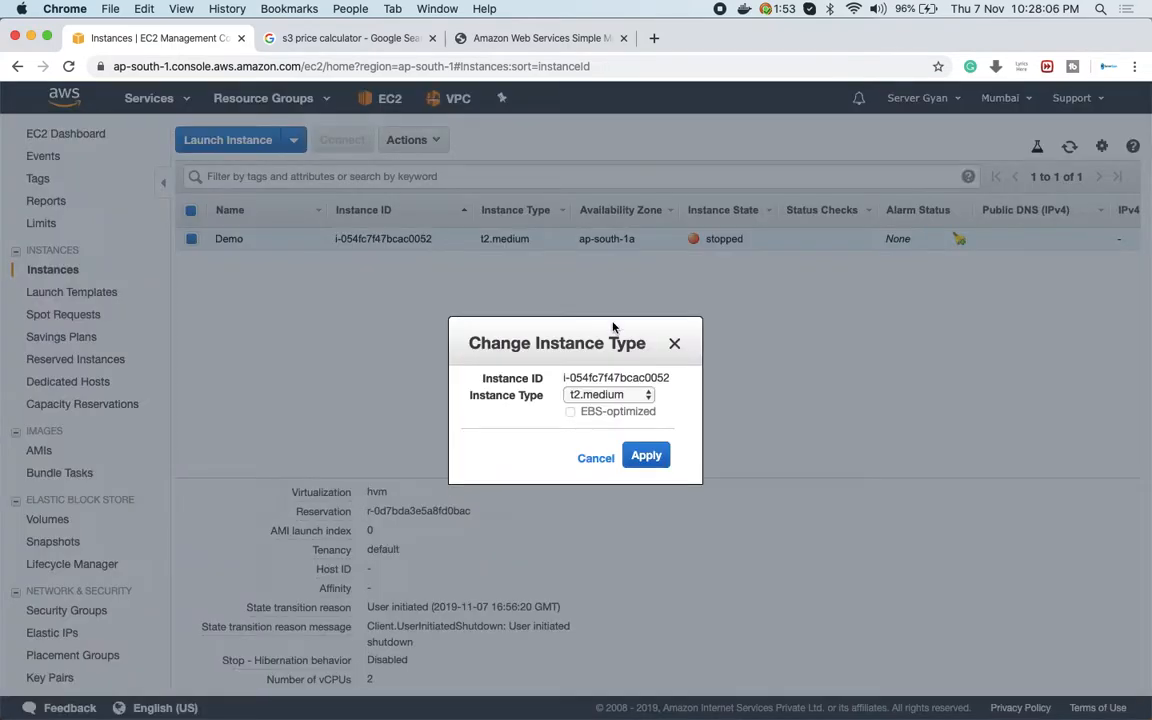
pyautogui.click(608, 394)
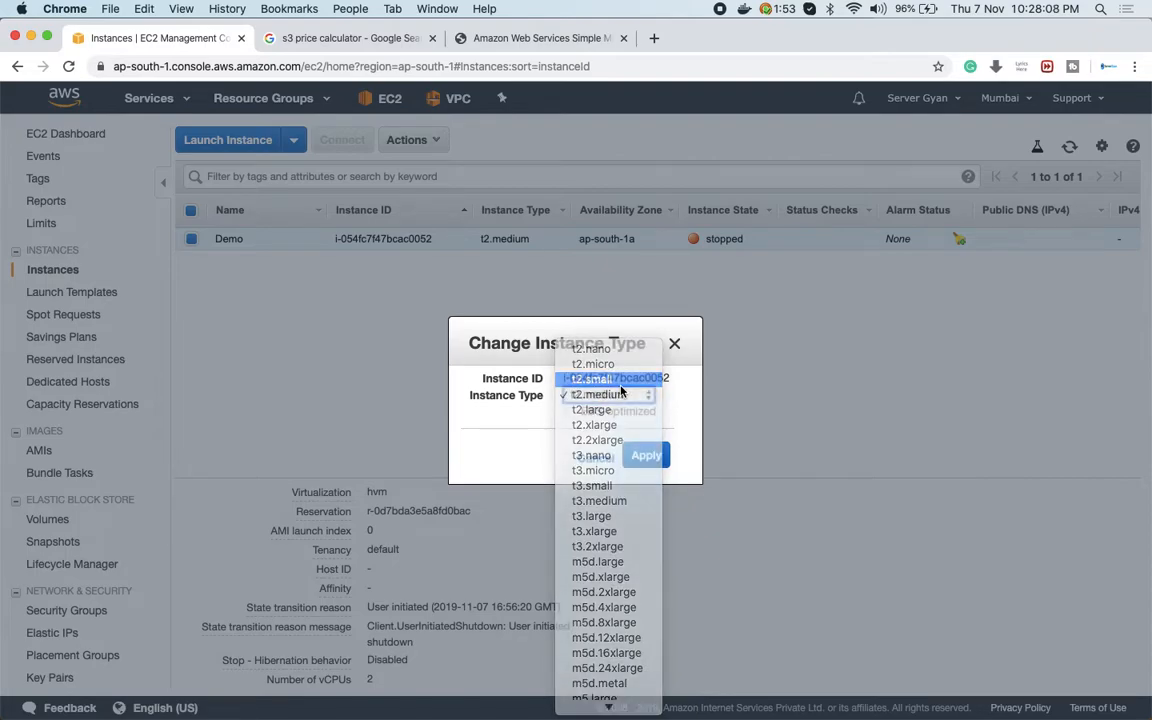
pyautogui.click(646, 456)
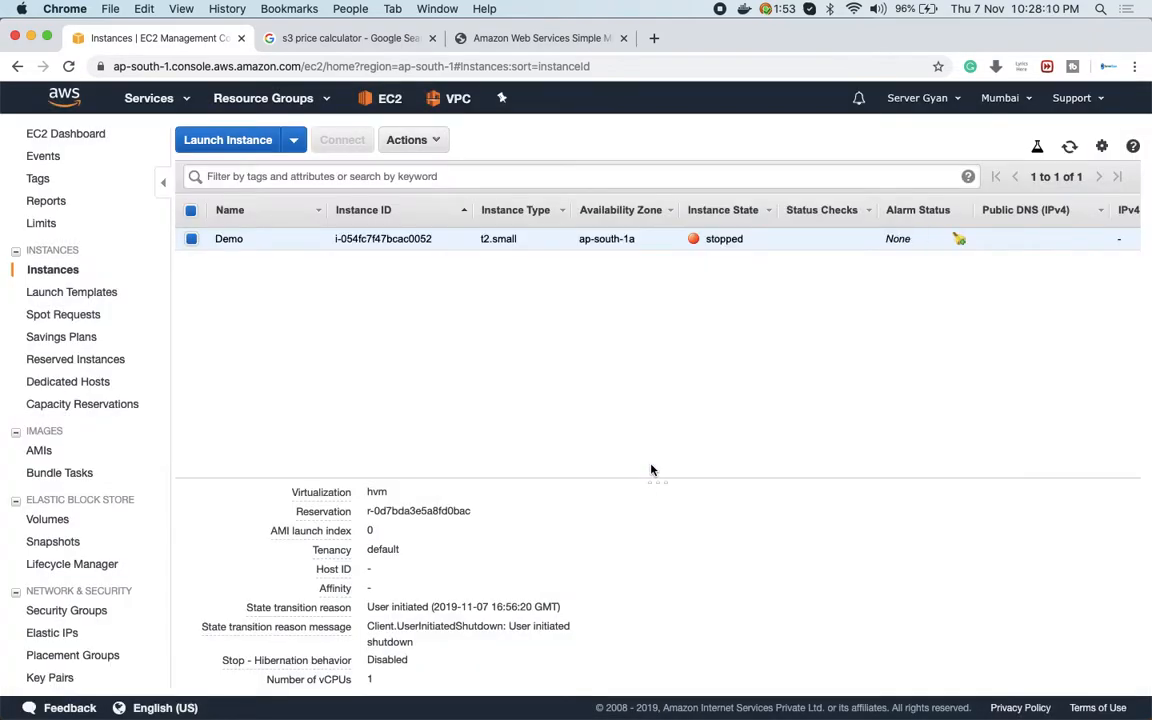
pyautogui.moveTo(516, 296)
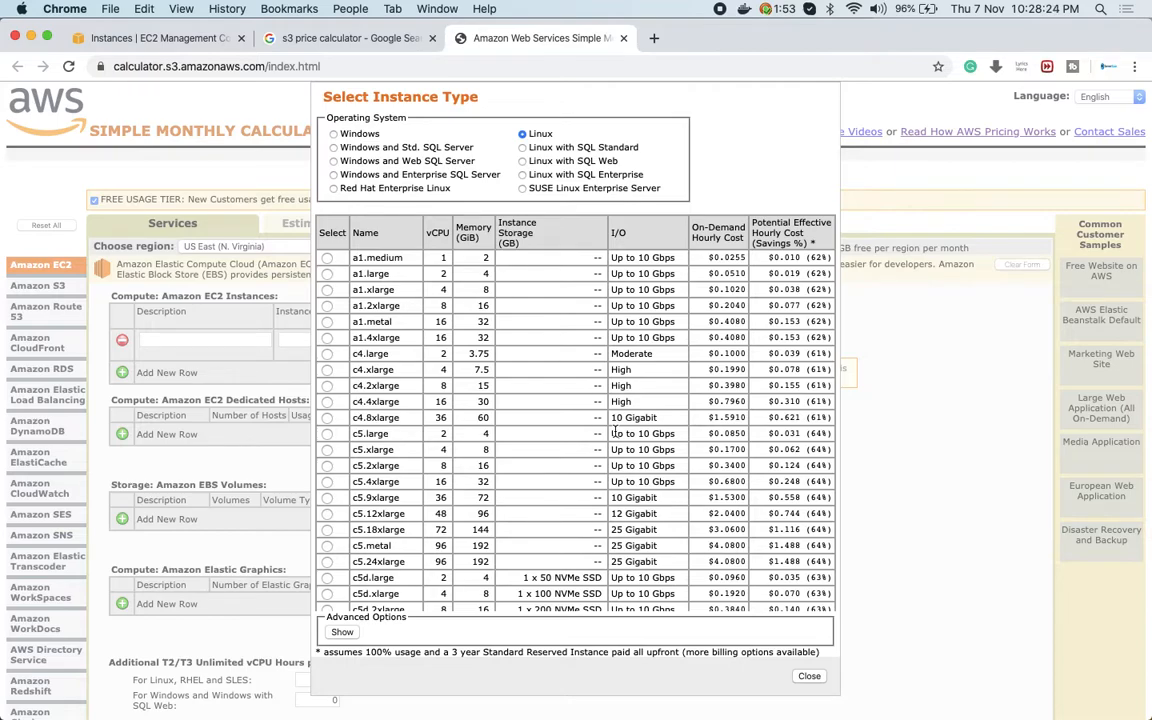
pyautogui.moveTo(564, 452)
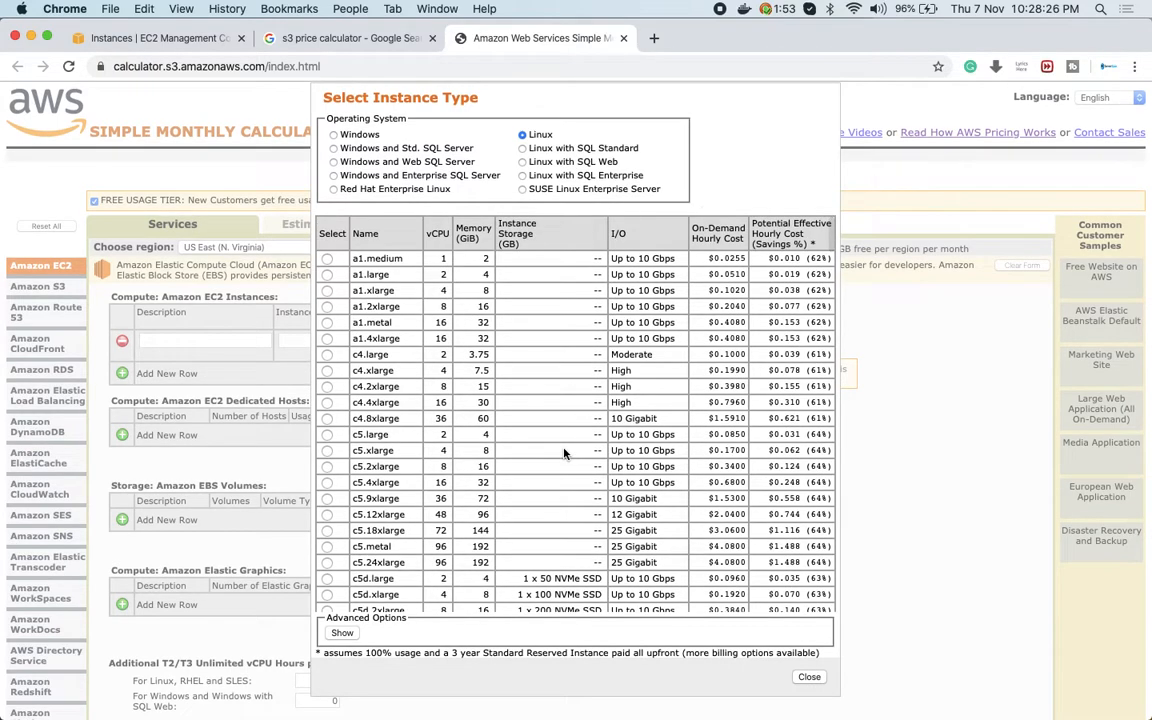
# Browse the Select Instance Type table of Linux EC2 types with vCPU, memory and hourly prices, then return to EC2
pyautogui.scroll(-3)
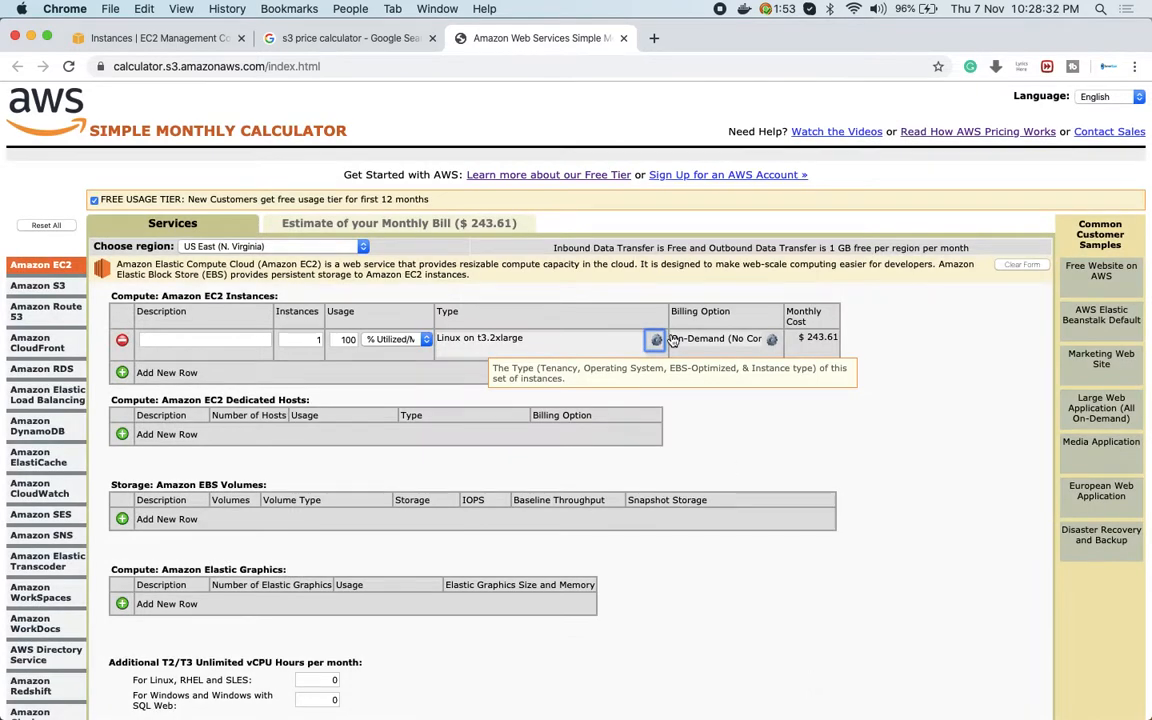
pyautogui.click(656, 340)
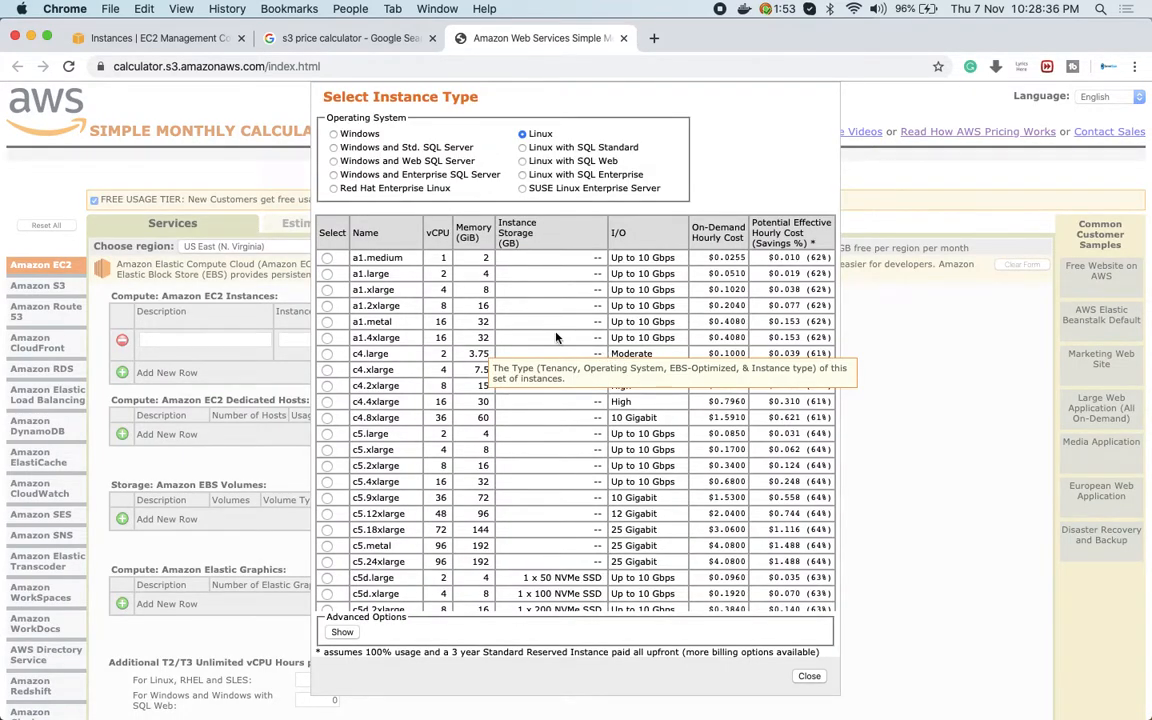
pyautogui.scroll(-3)
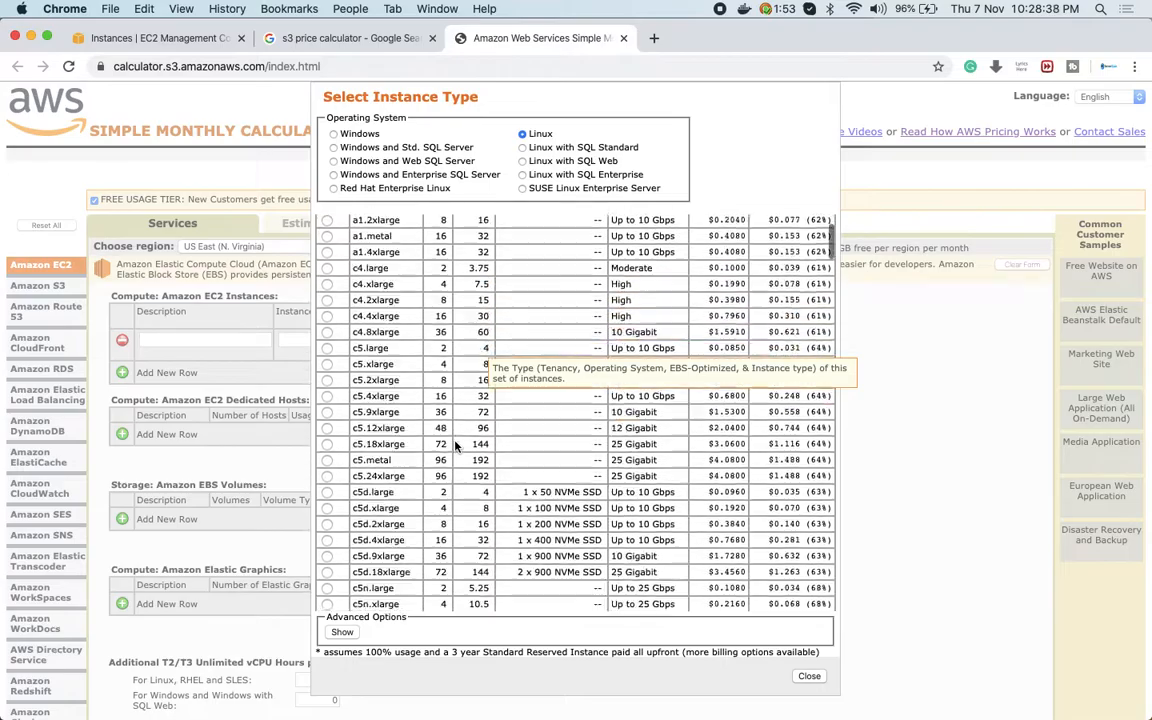
pyautogui.scroll(-3)
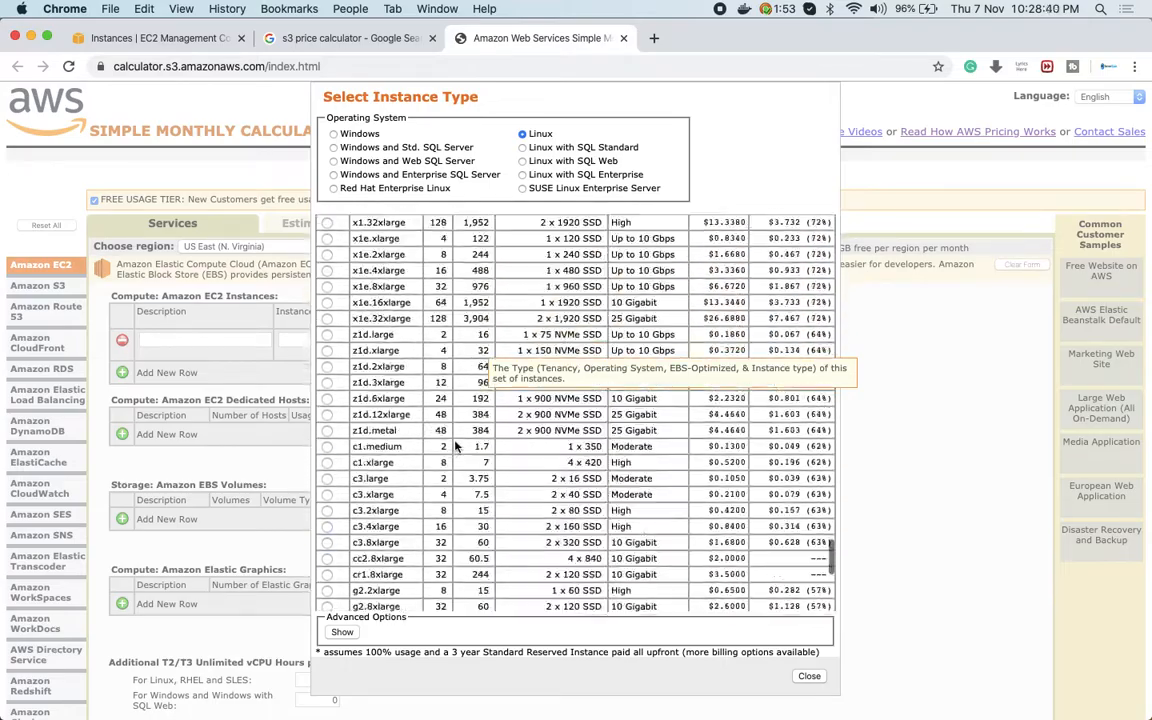
pyautogui.scroll(-3)
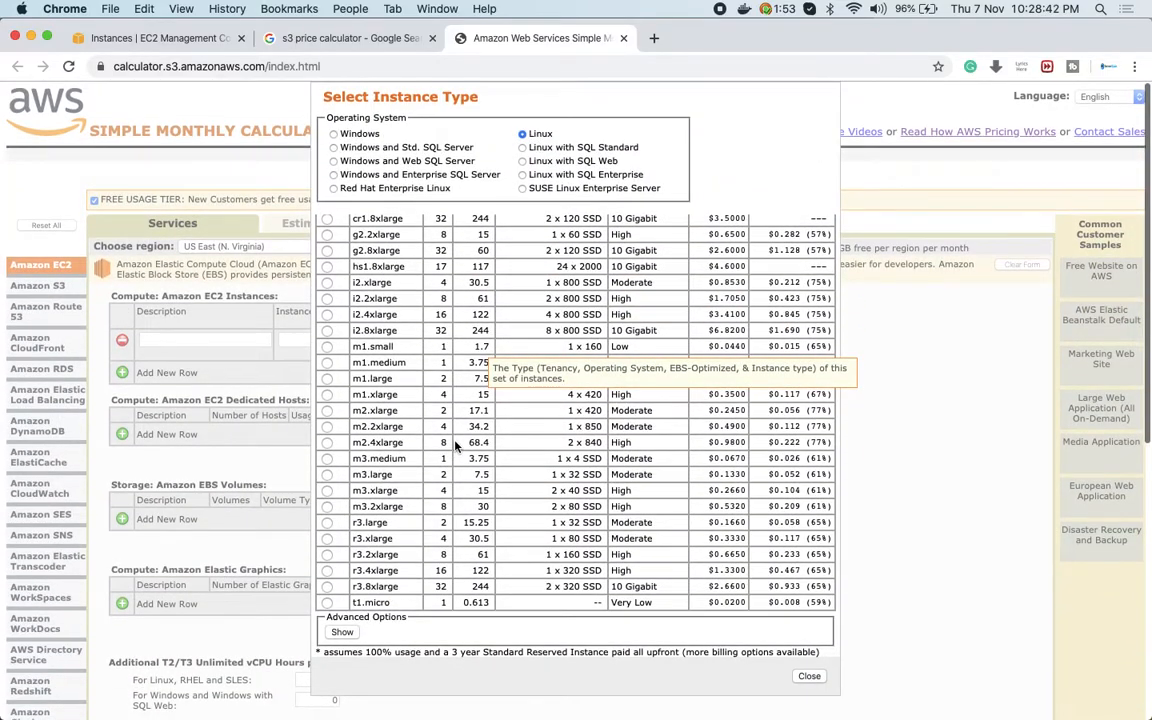
pyautogui.scroll(-3)
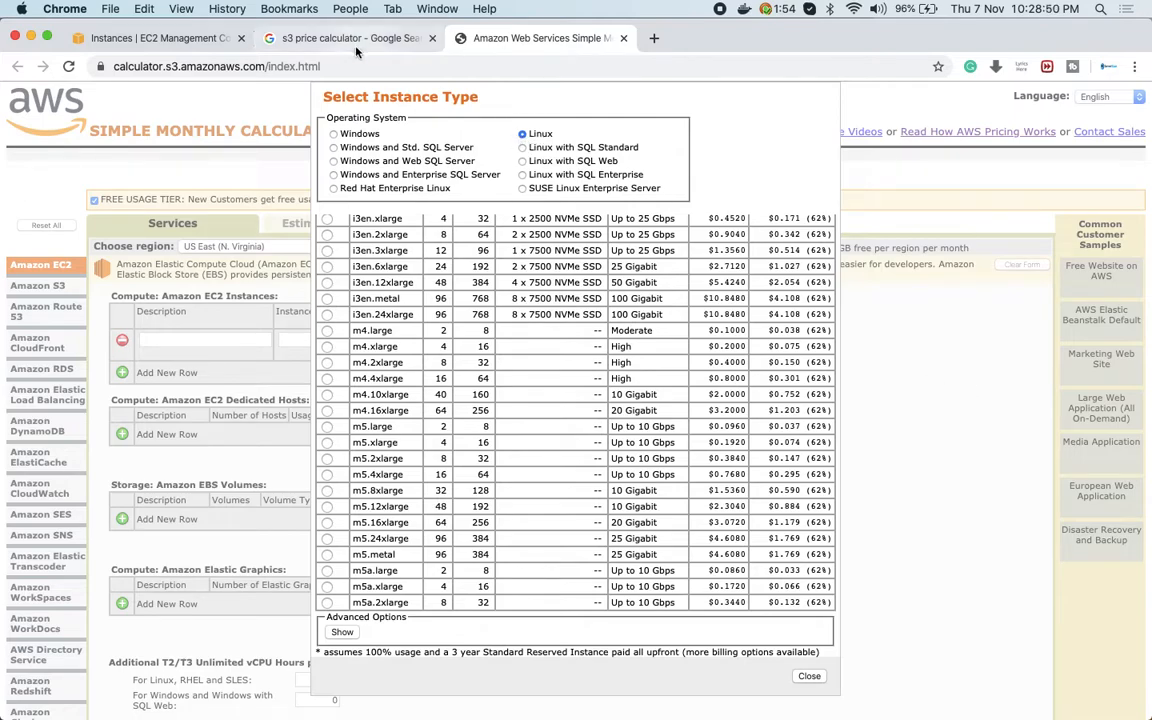
pyautogui.click(150, 38)
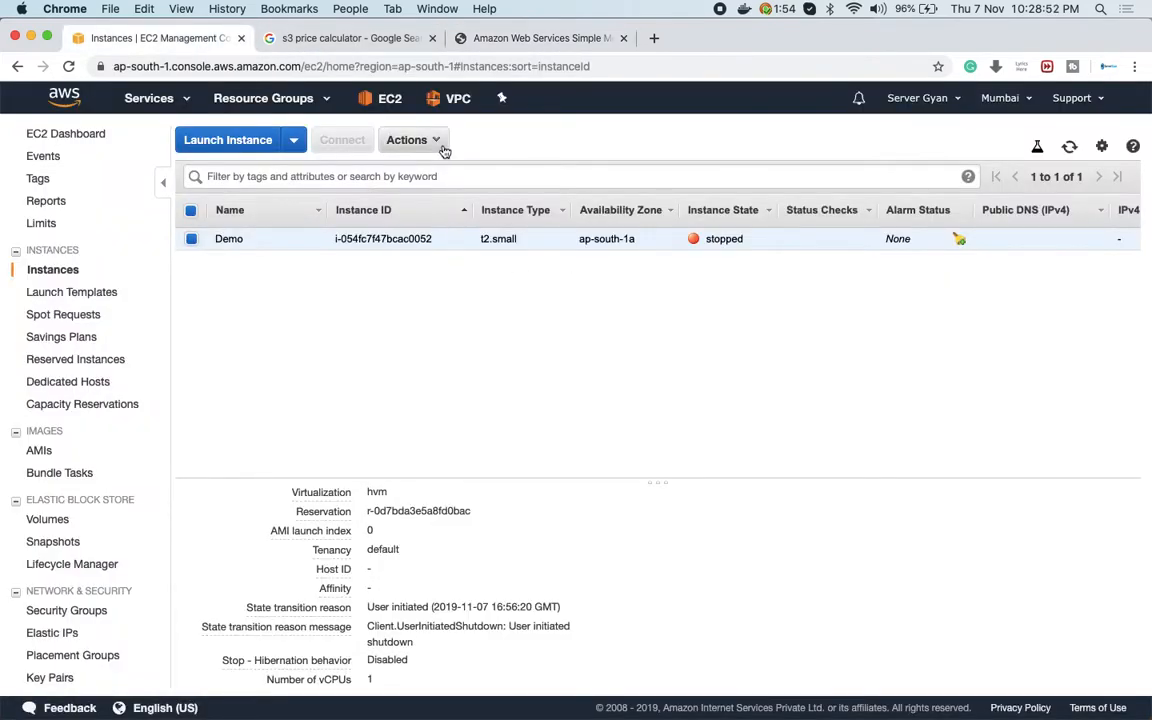
# Start the Demo instance with Yes, Start so it is pending as a t2.small
pyautogui.click(406, 140)
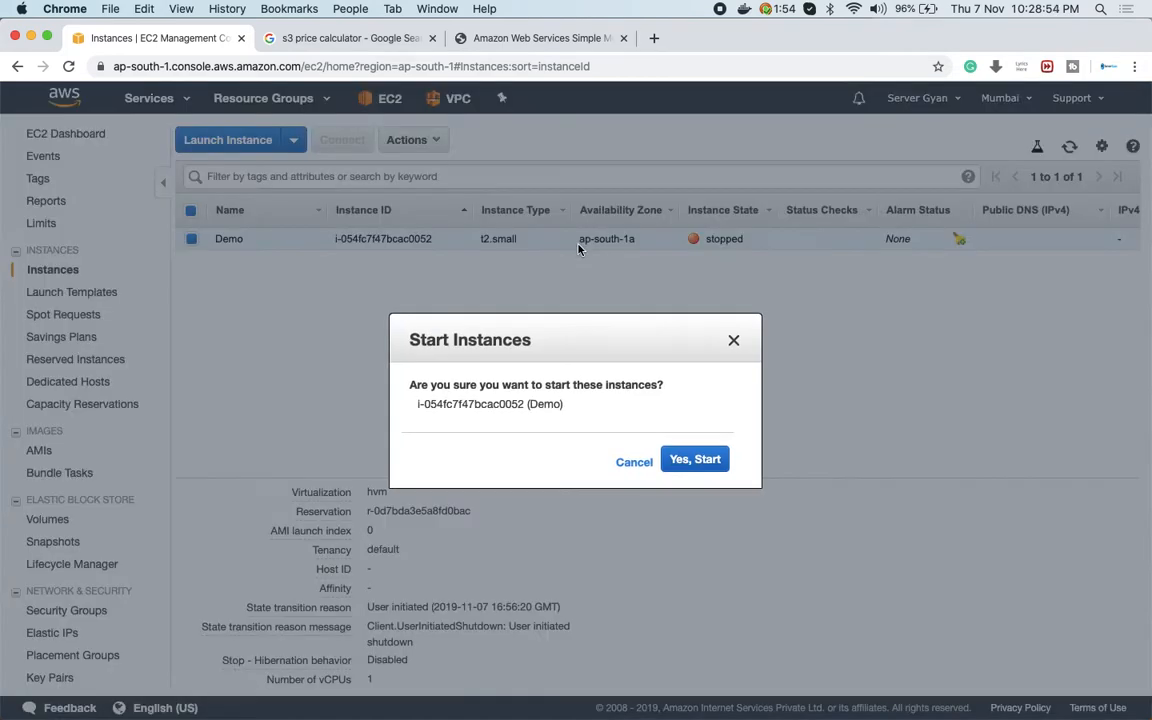
pyautogui.click(694, 458)
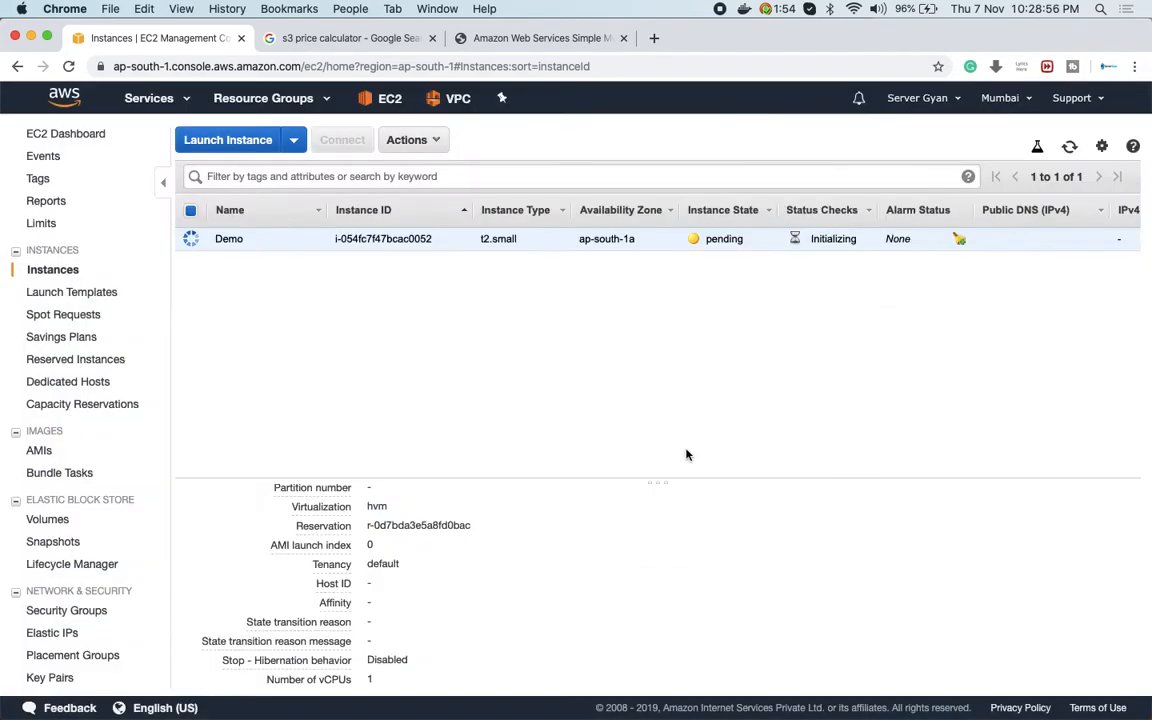
pyautogui.moveTo(1004, 122)
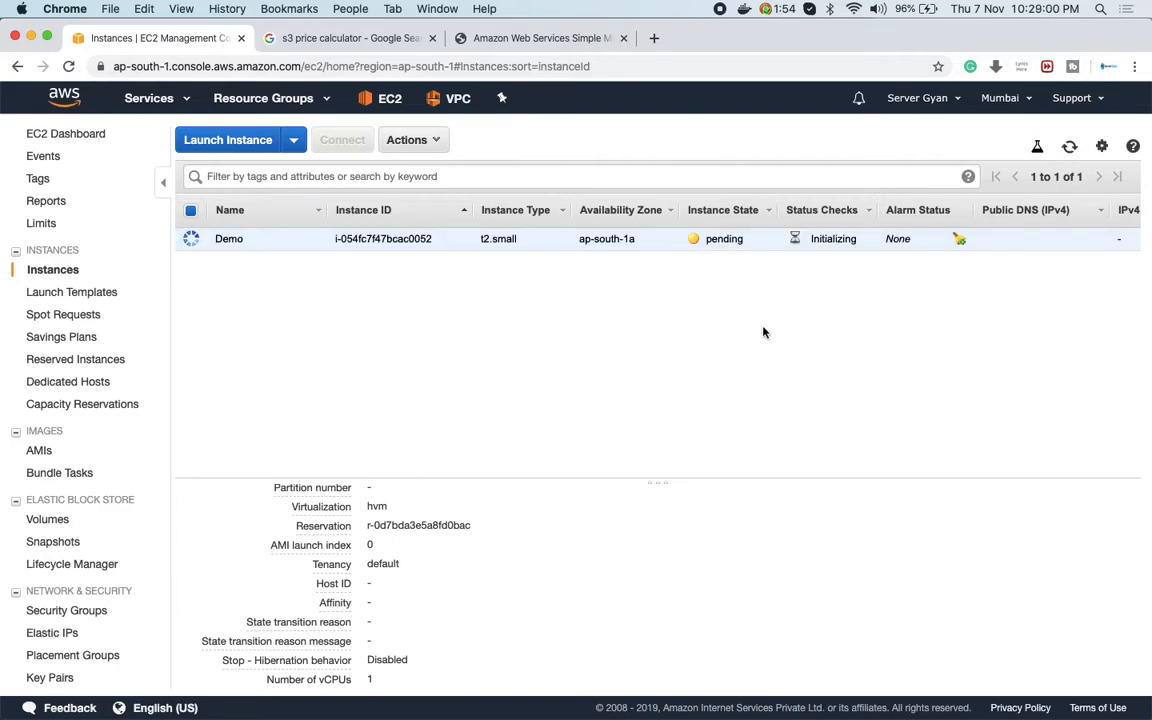
pyautogui.moveTo(532, 256)
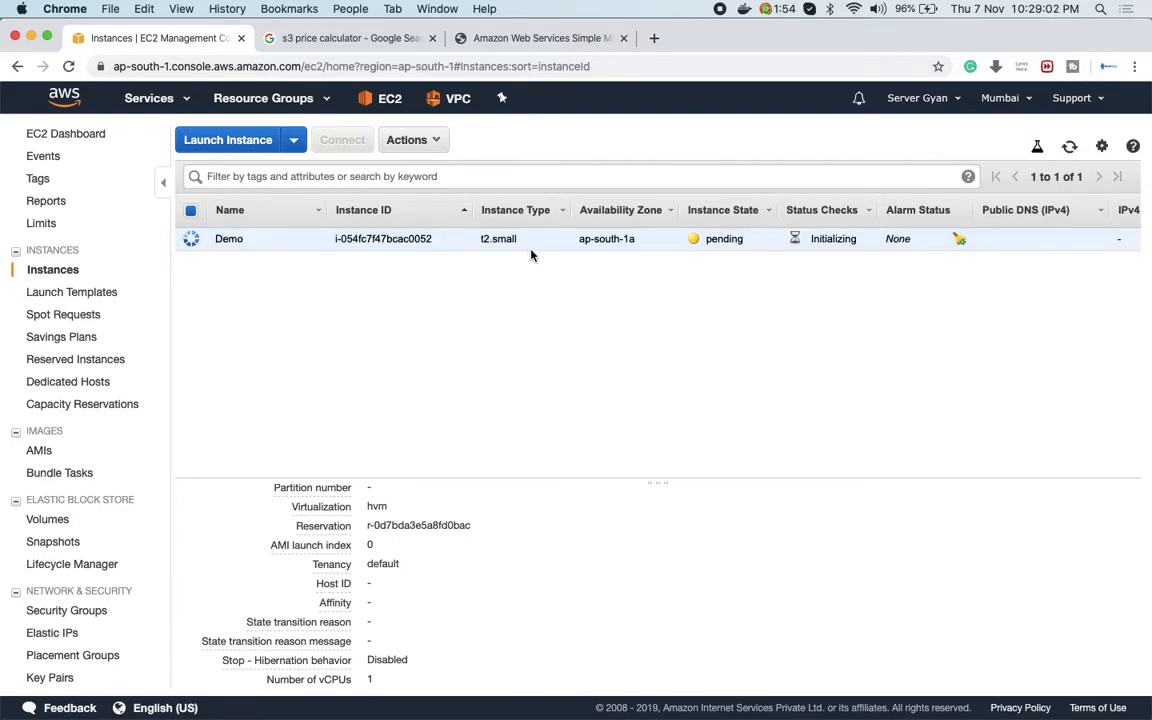
pyautogui.doubleClick(498, 238)
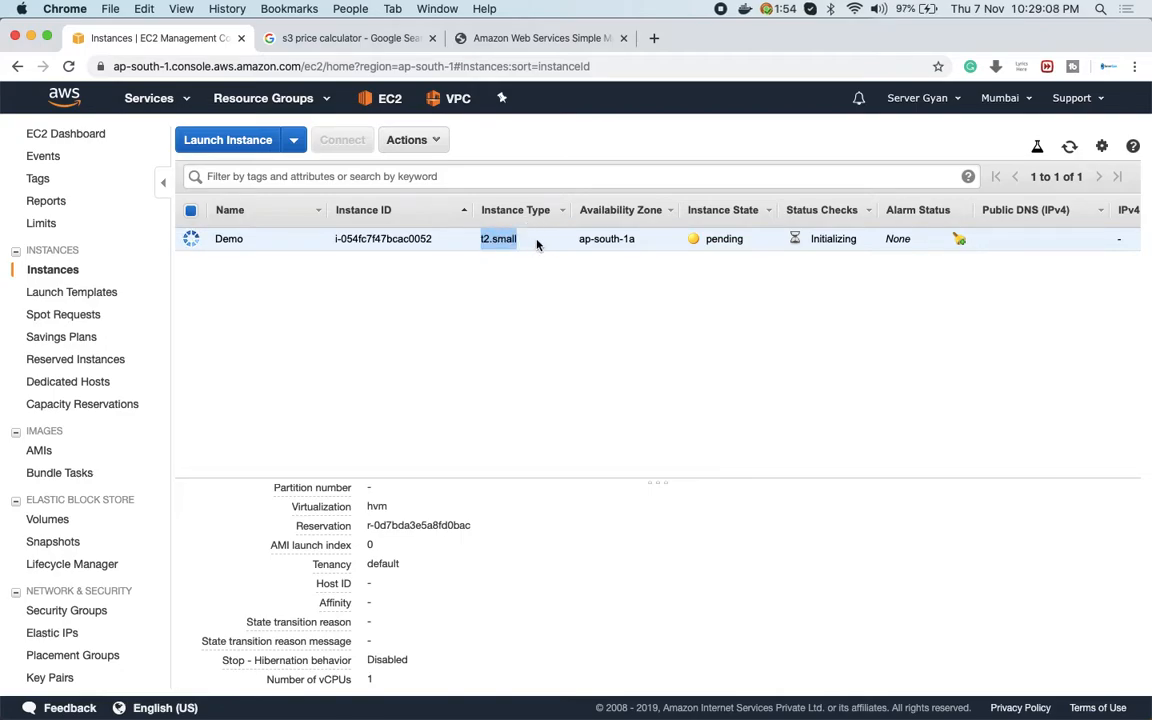
pyautogui.moveTo(636, 308)
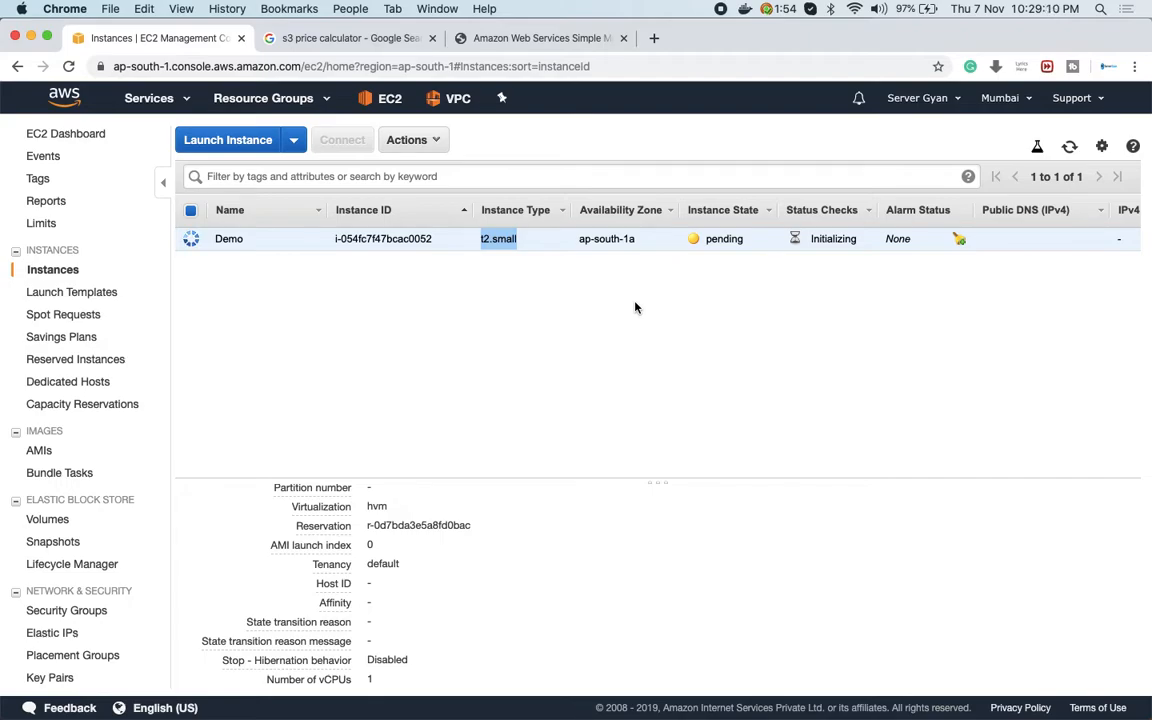